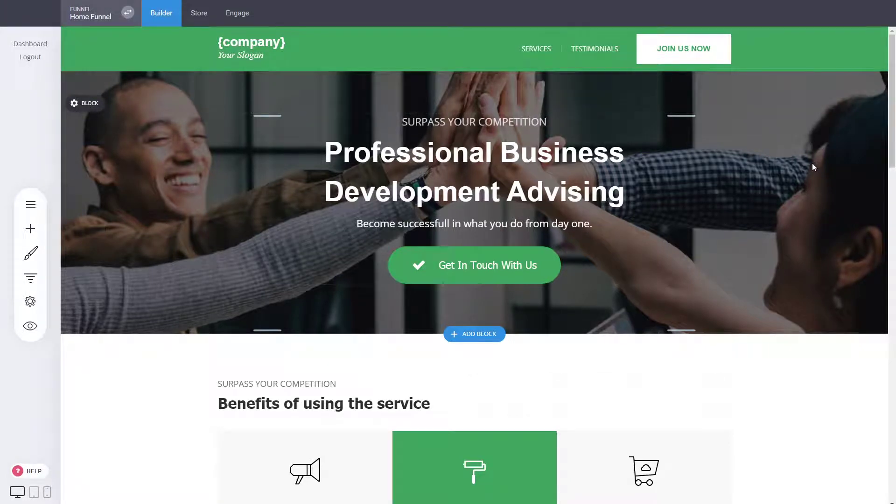
Show the Home Funnel's five steps and bring up the Landing Page step's Edit Page dialog
scroll("down", 3)
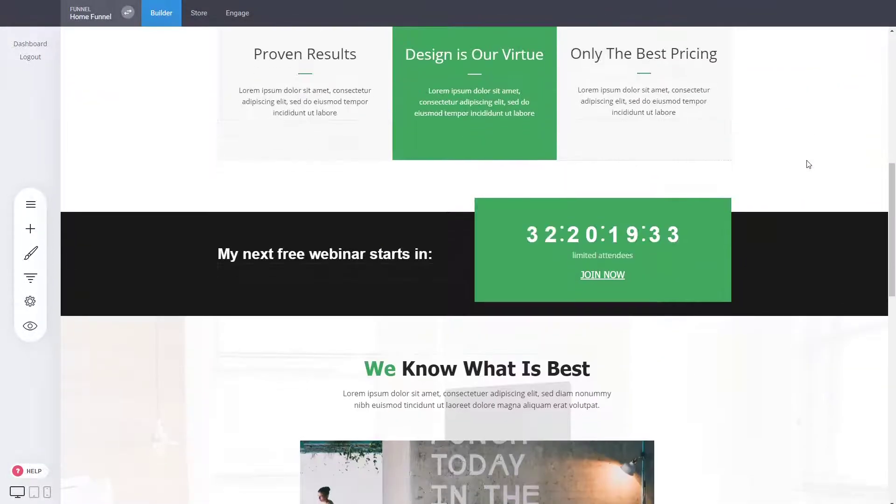
scroll("down", 3)
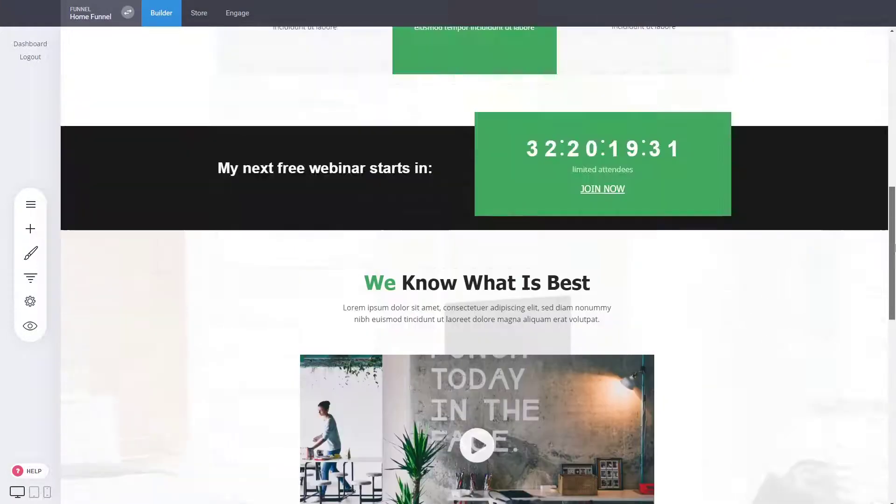
scroll("up", 3)
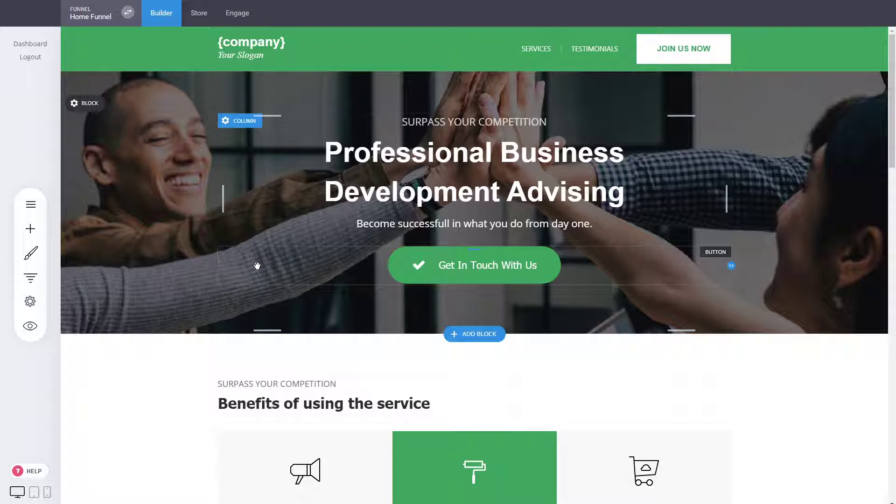
mouse_move(251, 268)
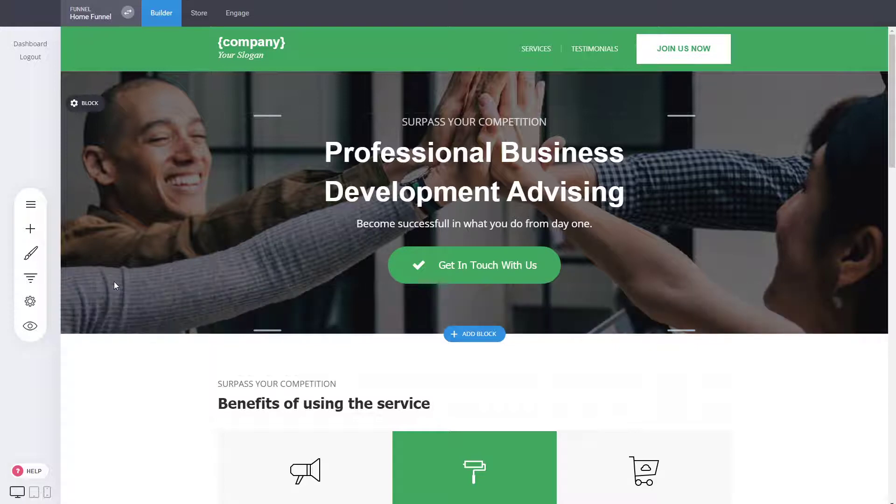
left_click(30, 277)
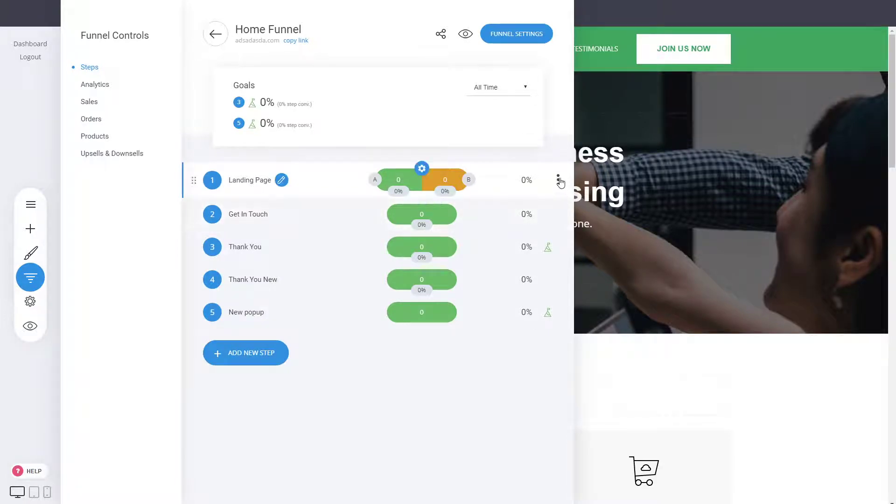
left_click(281, 180)
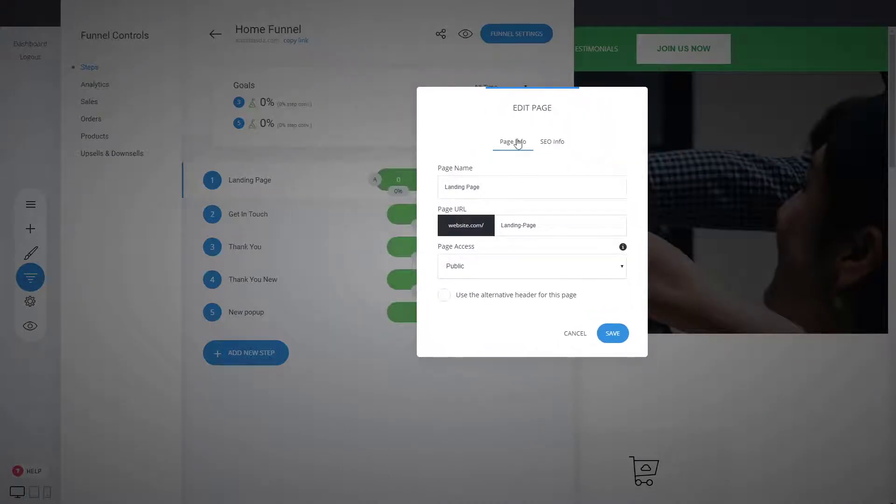
mouse_move(517, 225)
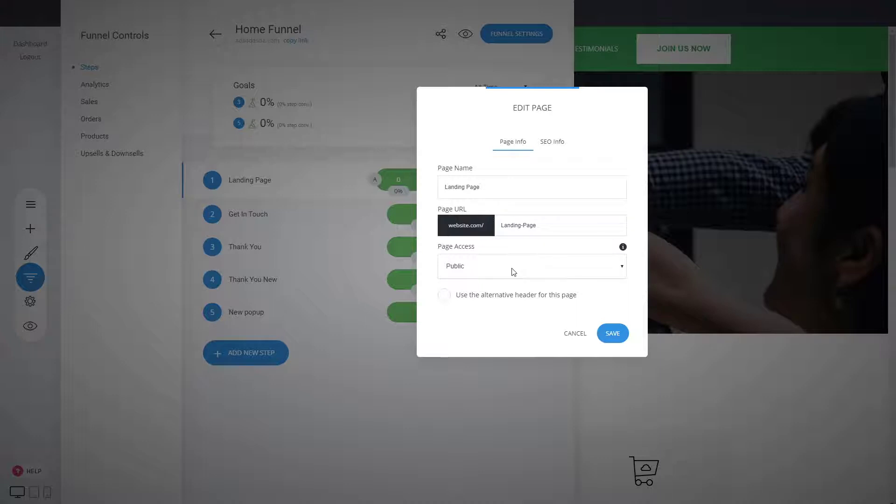
mouse_move(536, 215)
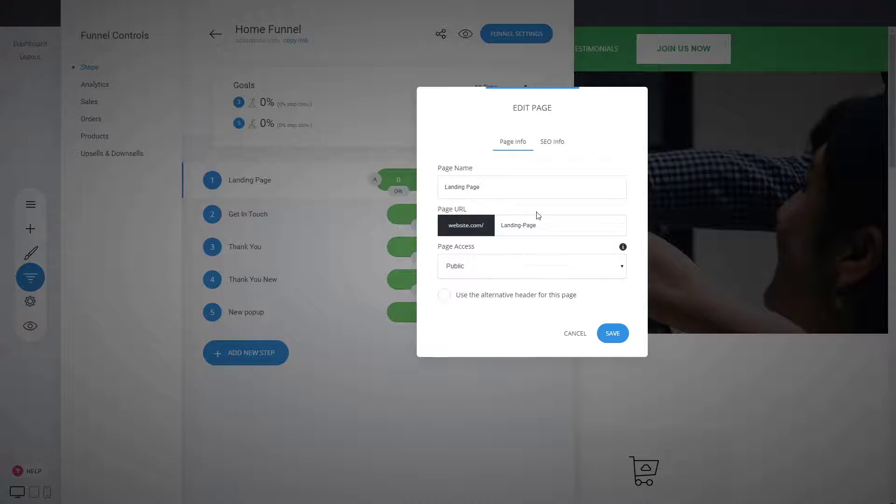
left_click(551, 142)
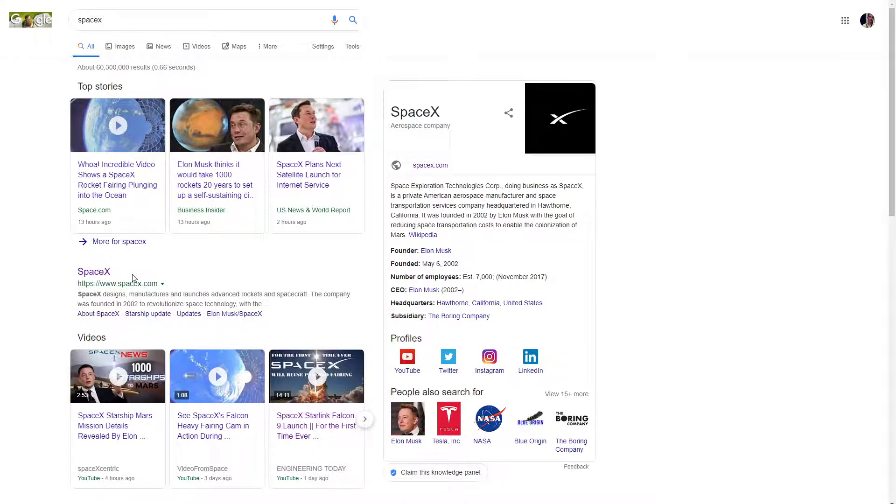
scroll("down", 3)
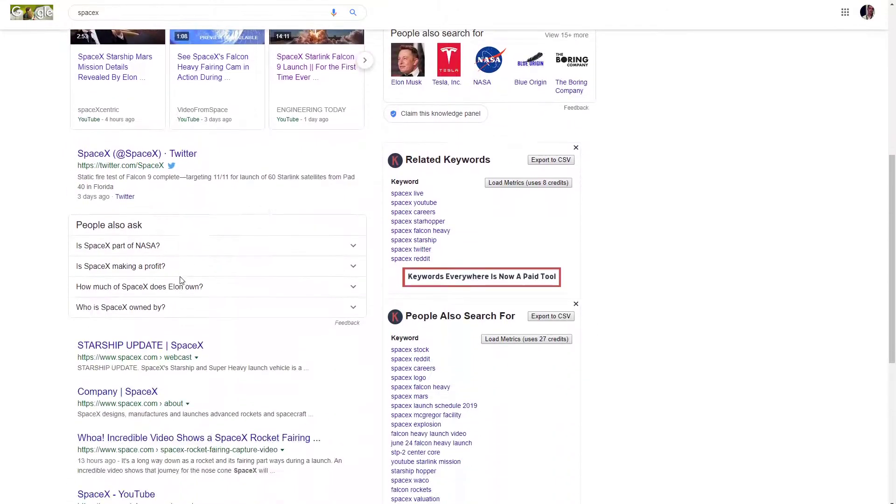
scroll("down", 3)
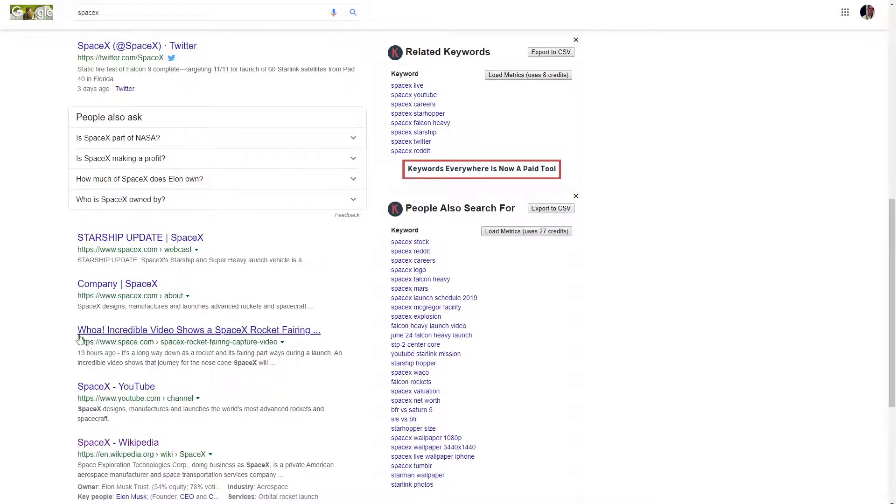
mouse_move(260, 300)
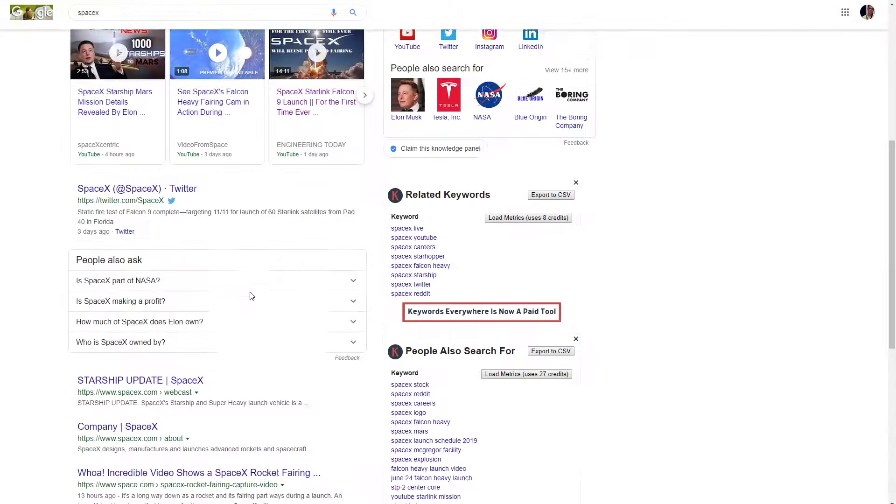
scroll("up", 3)
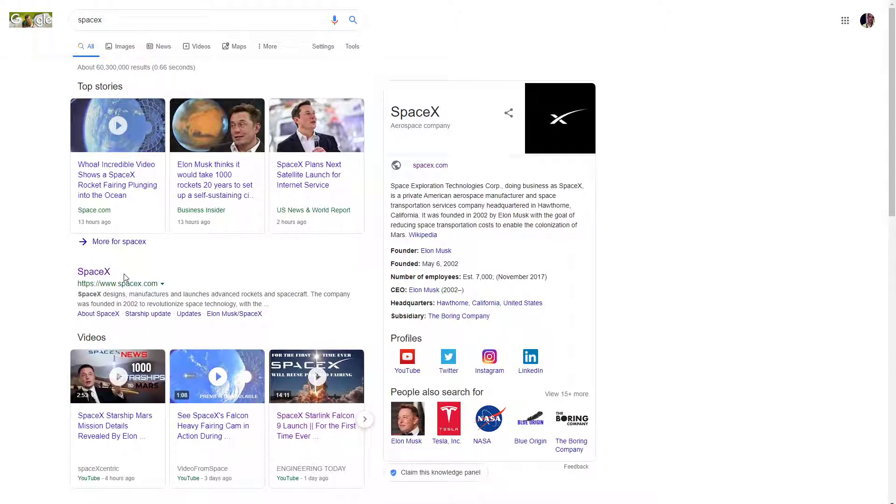
mouse_move(96, 264)
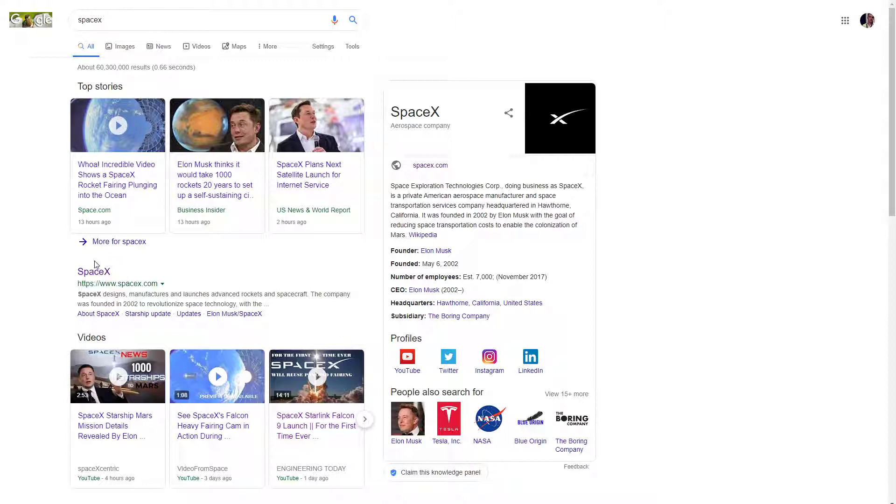
mouse_move(197, 286)
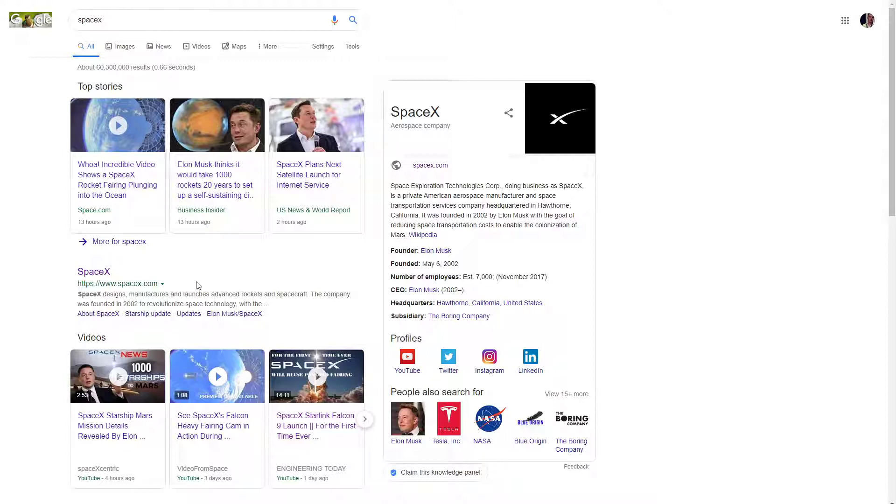
mouse_move(134, 275)
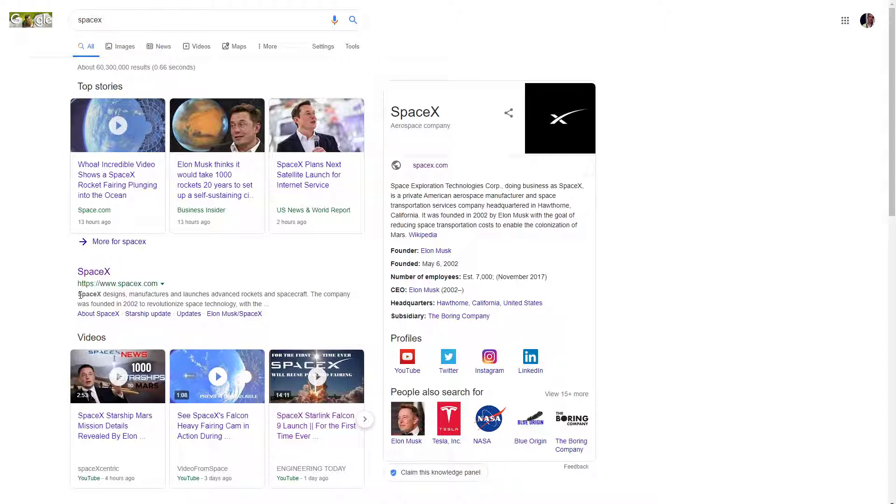
mouse_move(173, 270)
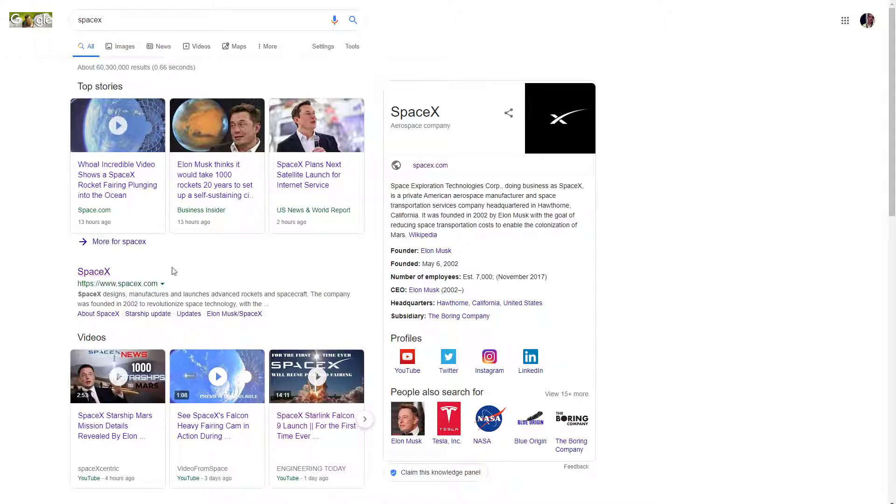
mouse_move(273, 305)
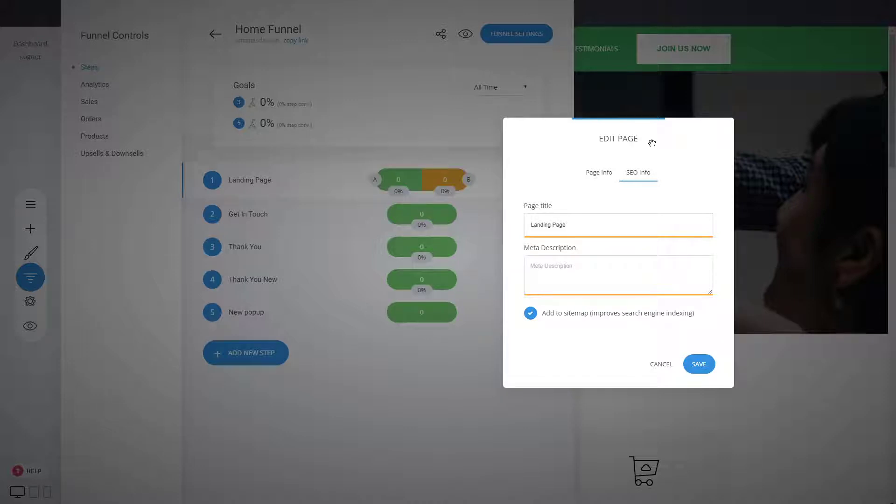
mouse_move(616, 219)
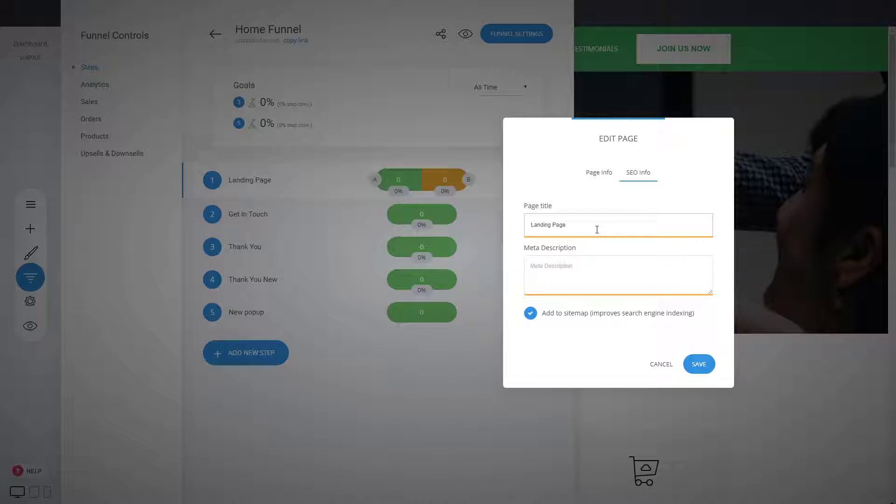
Place the cursor in the Landing Page's SEO Page title field to edit it
left_click(618, 274)
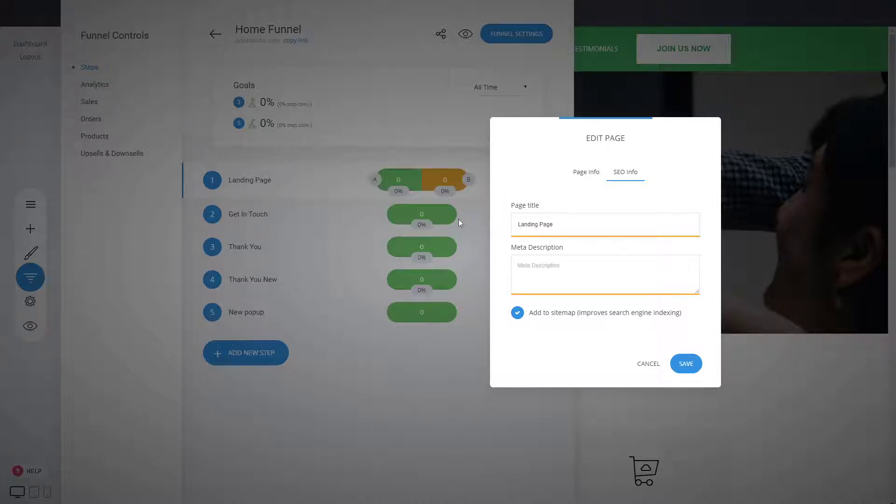
mouse_move(444, 241)
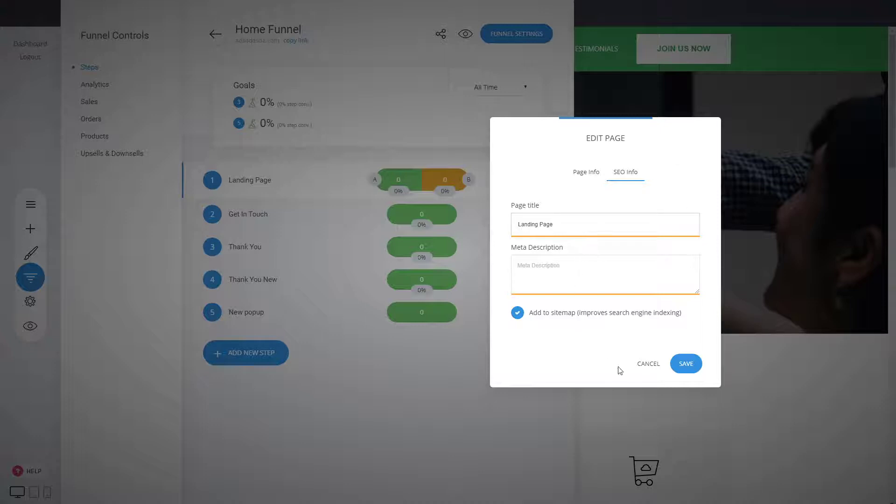
mouse_move(754, 159)
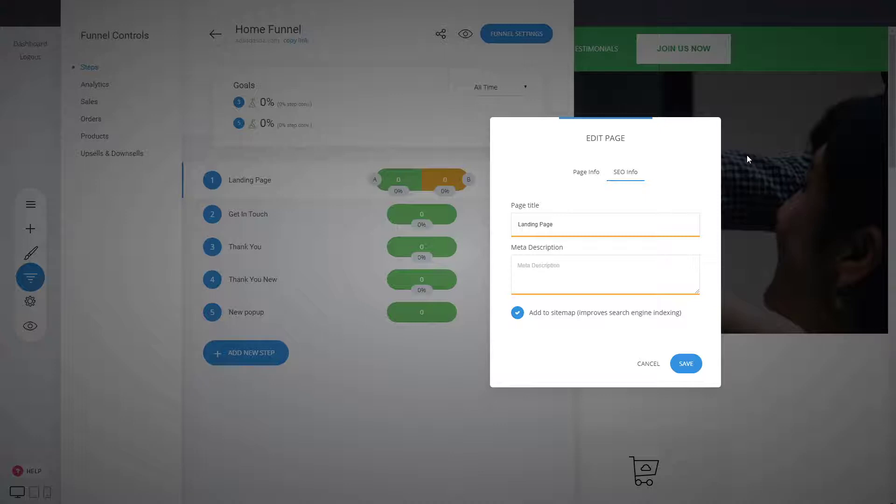
mouse_move(607, 305)
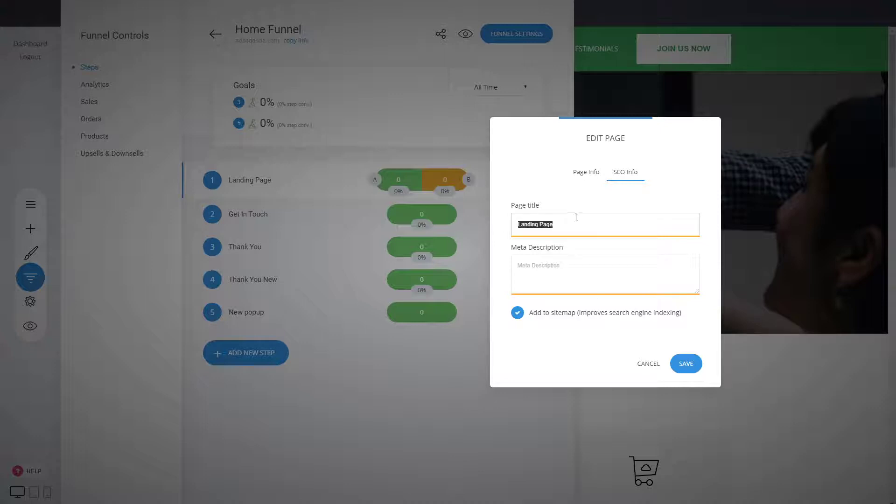
mouse_move(566, 258)
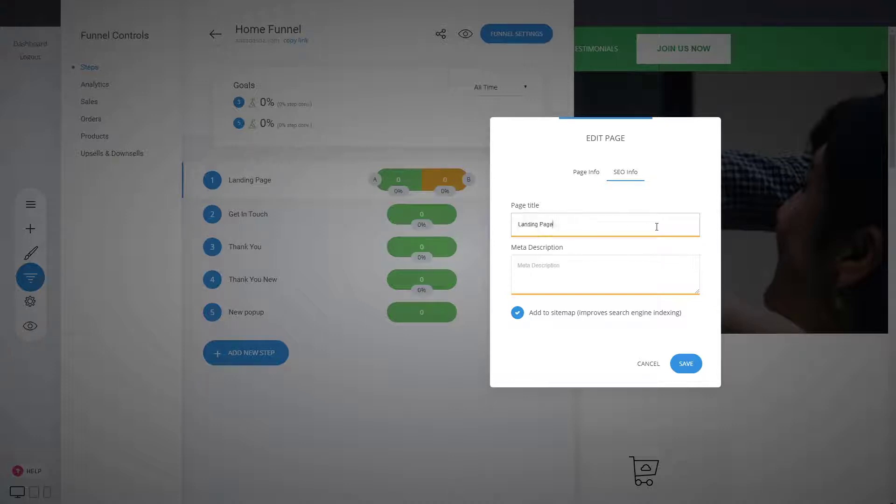
Fill the SEO Page title with 'Landing Page' repeated, select it all and enter 'Landing Page' again
type("Landing Page Landing Page")
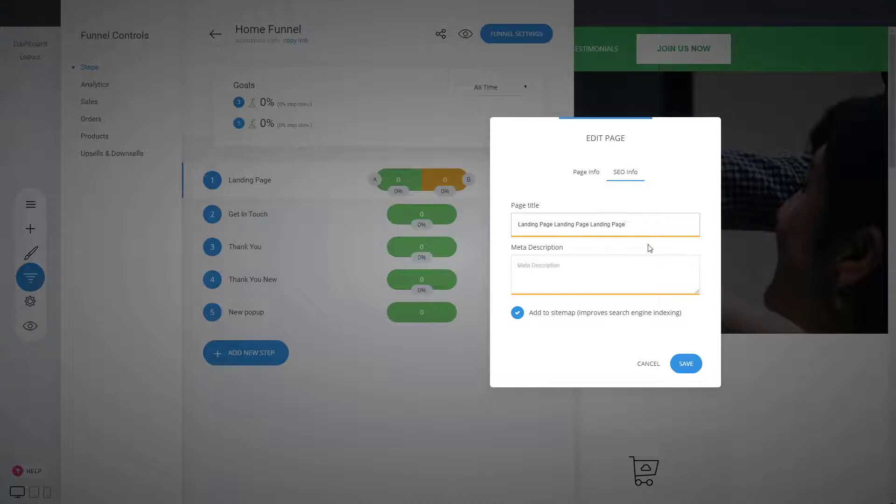
type("Landing Page")
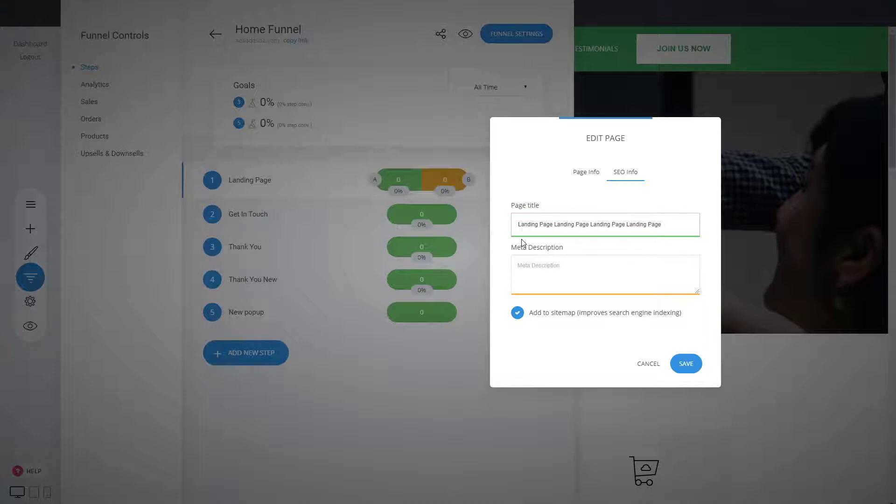
triple_click(604, 224)
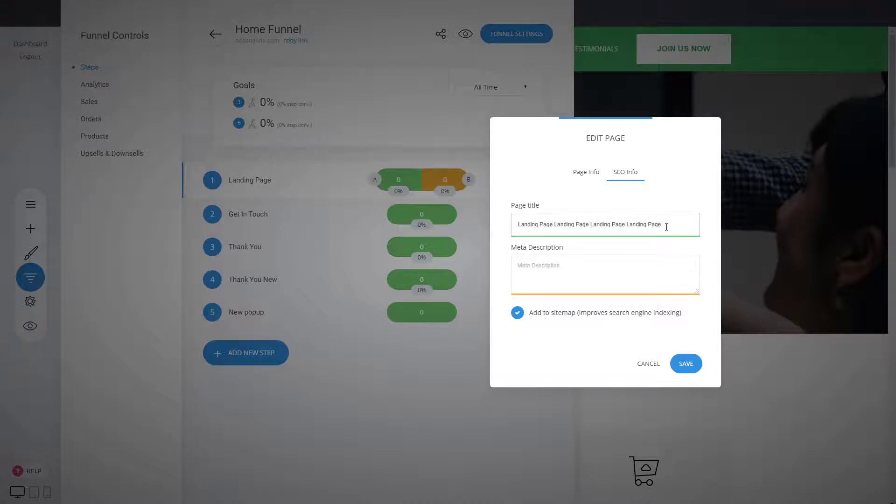
type("Landing Page")
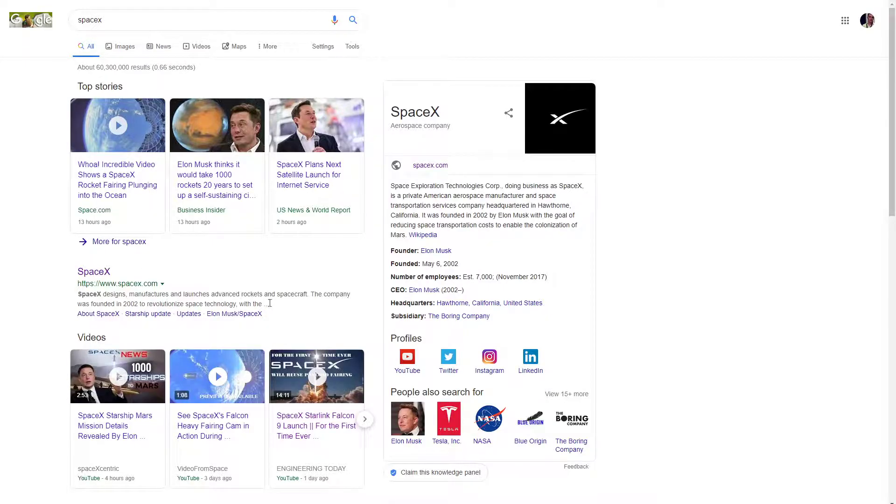
scroll("down", 3)
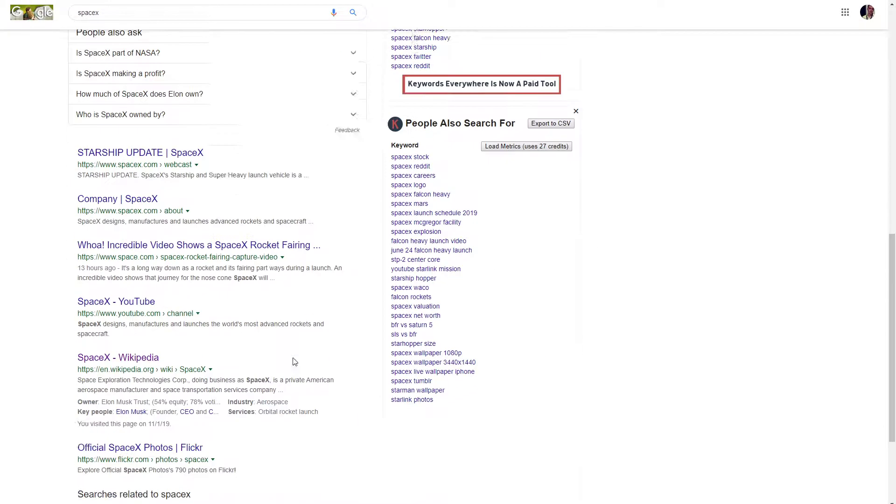
scroll("down", 3)
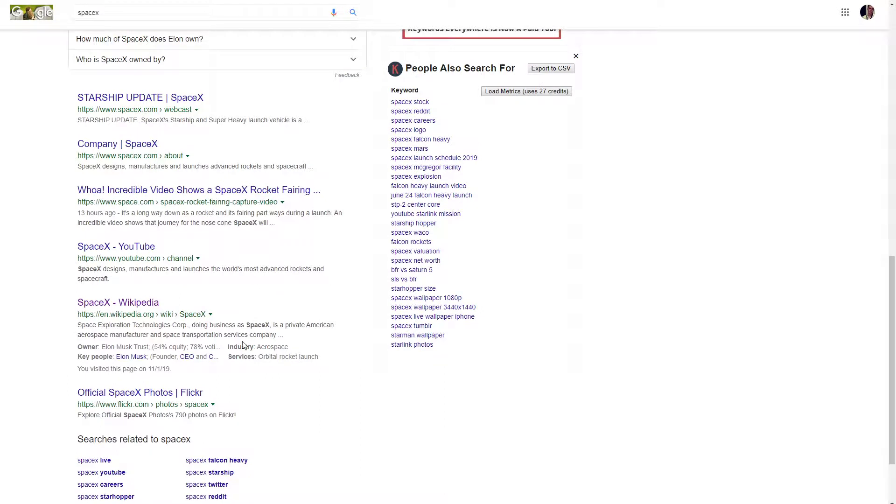
mouse_move(307, 341)
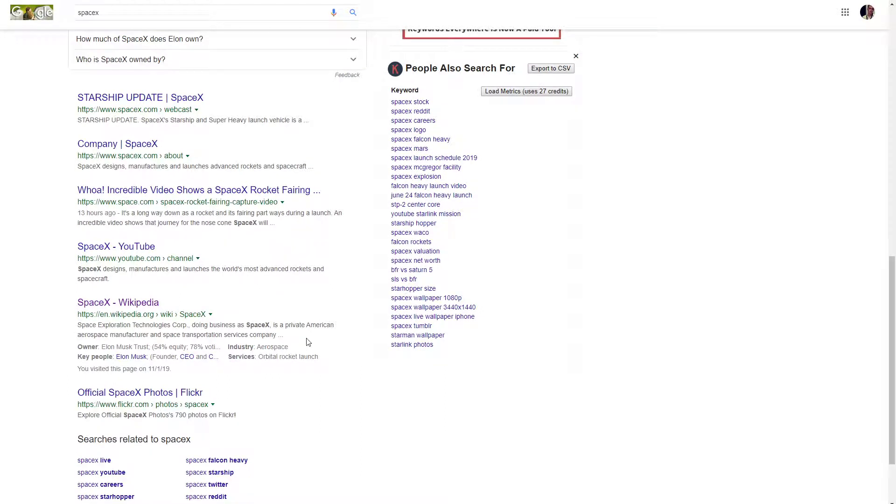
mouse_move(269, 322)
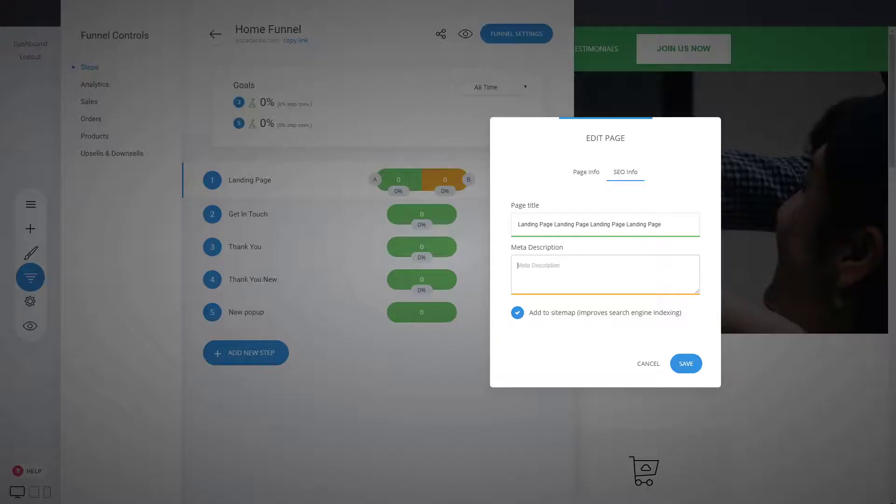
mouse_move(565, 320)
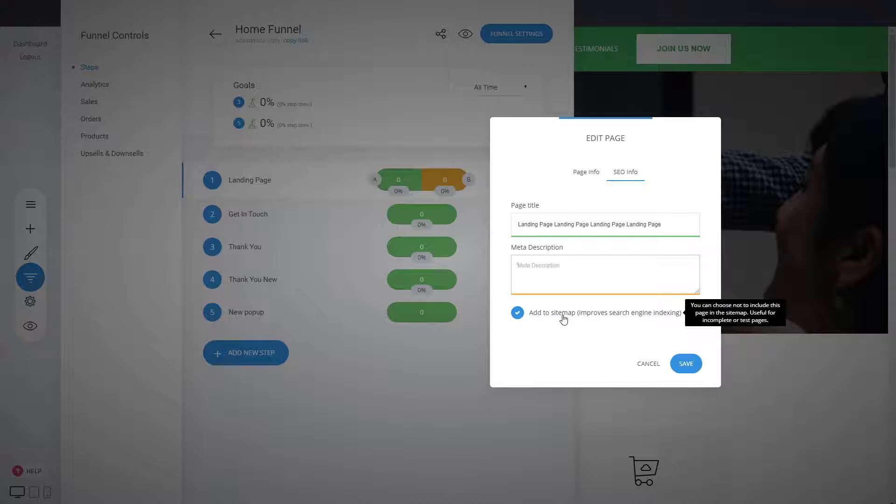
mouse_move(551, 342)
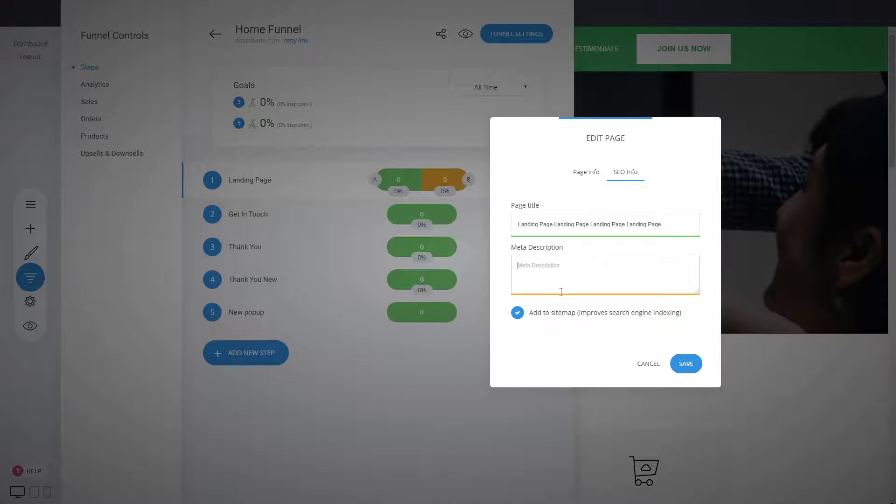
mouse_move(575, 318)
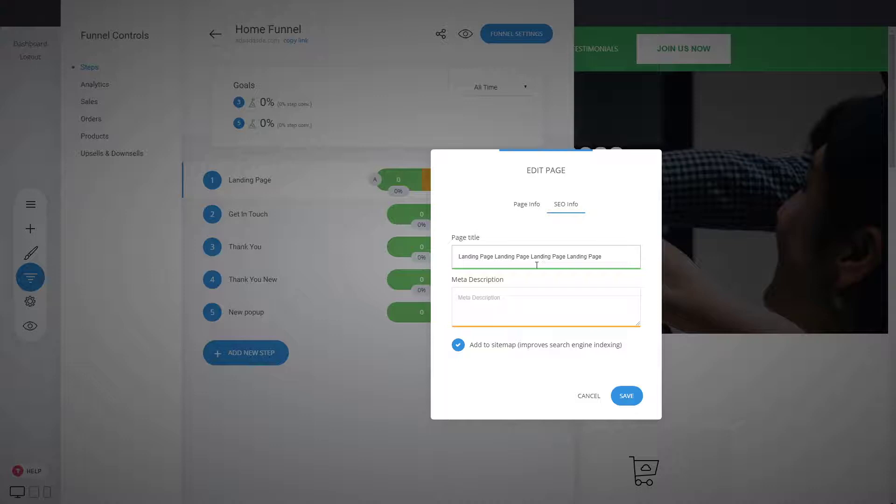
Glance at Page Info and SEO Info, then discard changes with Cancel, returning to the step list
left_click(545, 306)
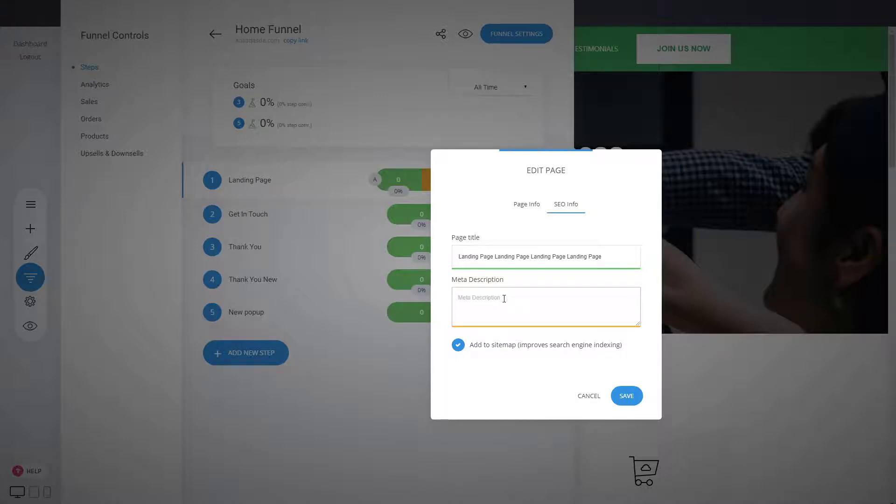
mouse_move(565, 392)
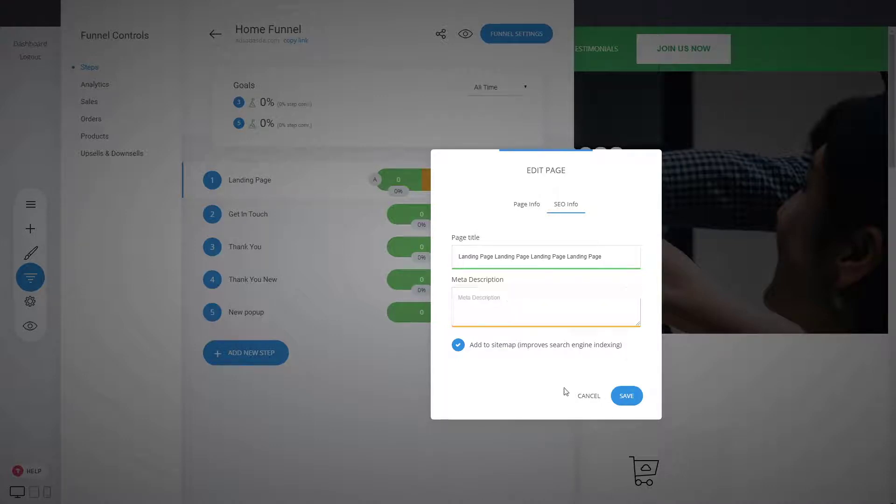
mouse_move(588, 395)
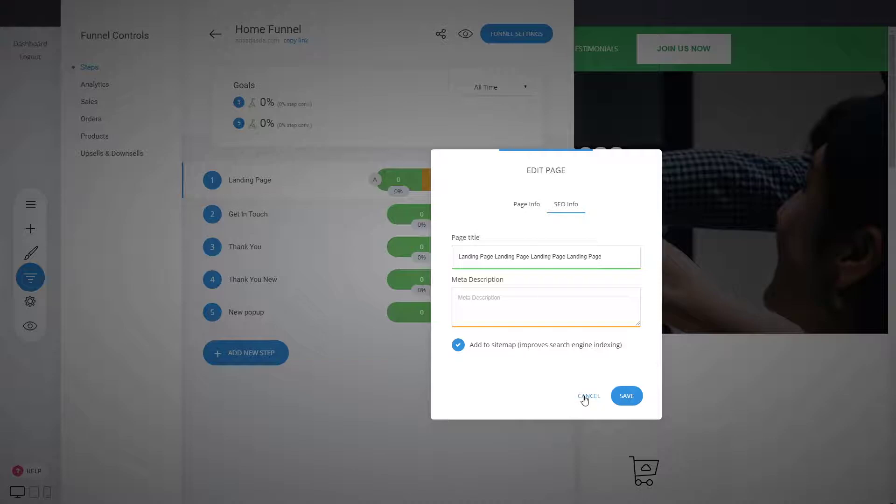
left_click(527, 204)
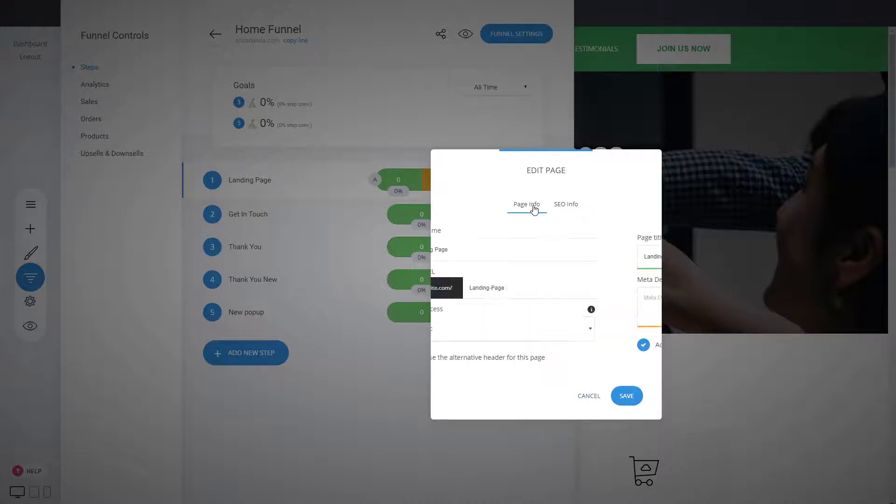
left_click(566, 205)
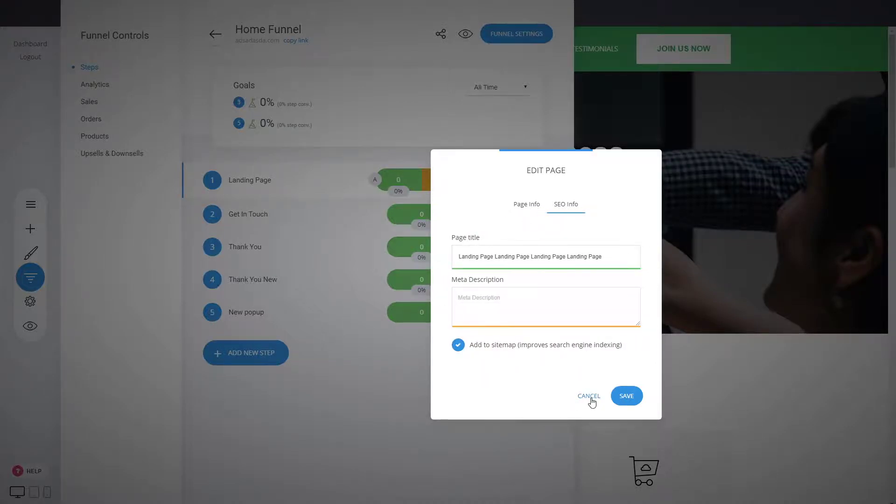
left_click(589, 395)
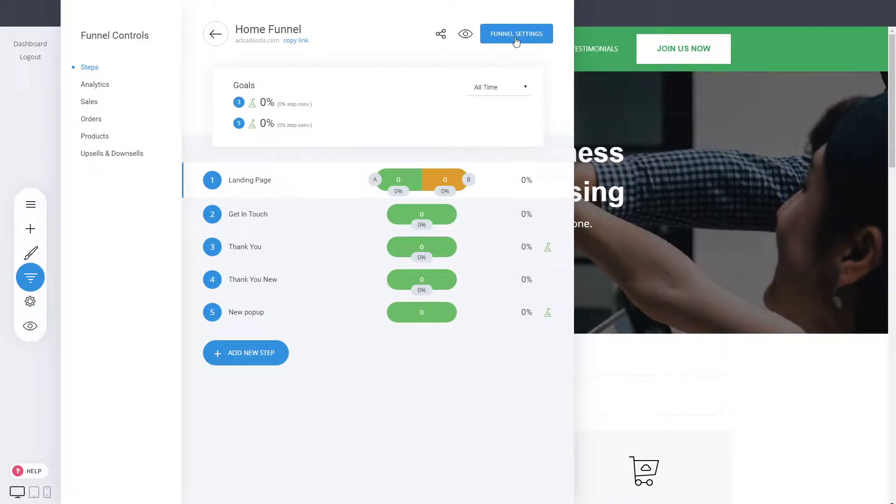
Show the Home Funnel's General Settings: website title, favicon and social sharing image
left_click(515, 34)
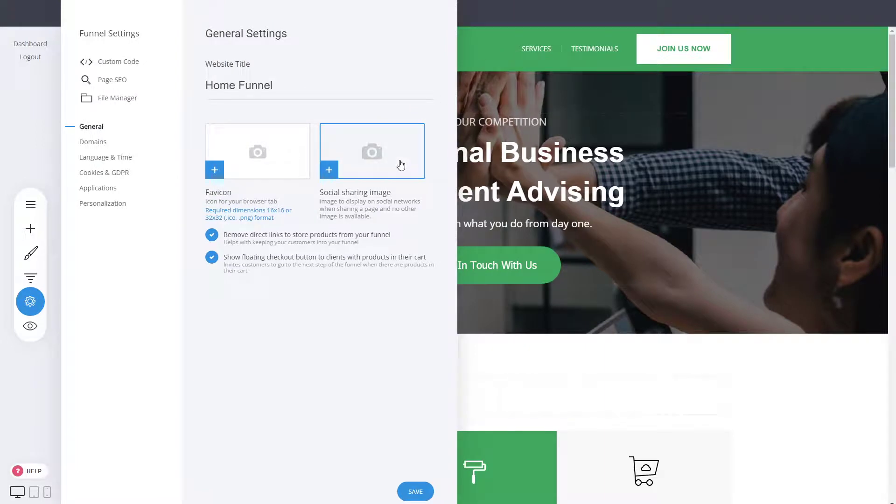
mouse_move(405, 163)
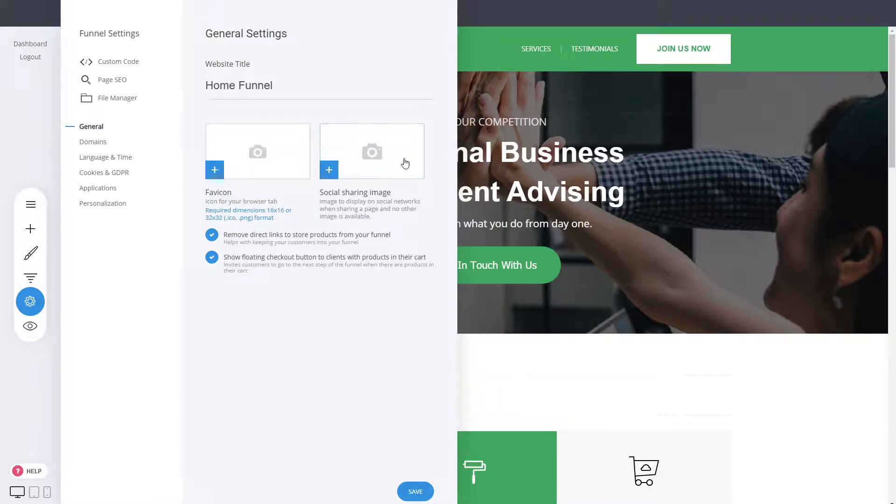
mouse_move(329, 237)
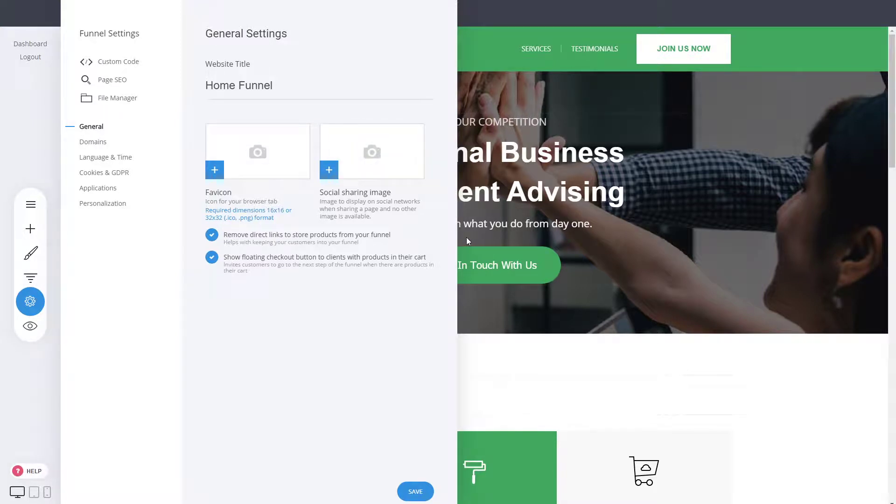
mouse_move(374, 324)
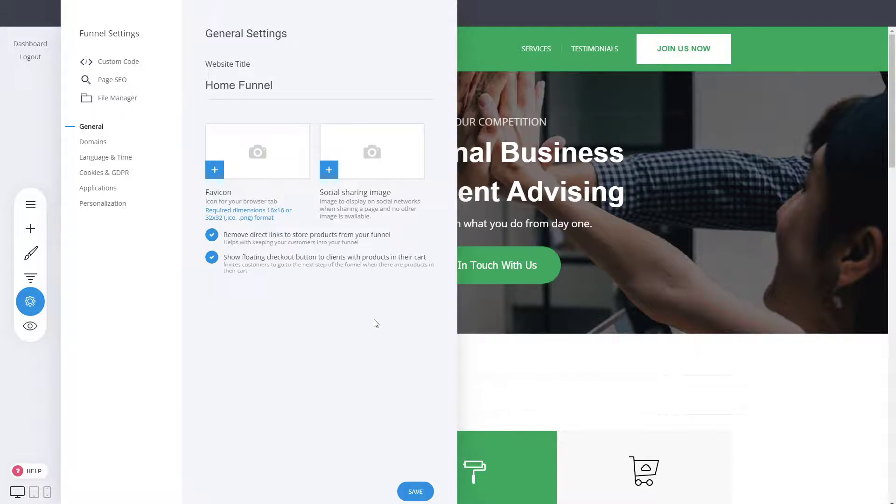
mouse_move(313, 320)
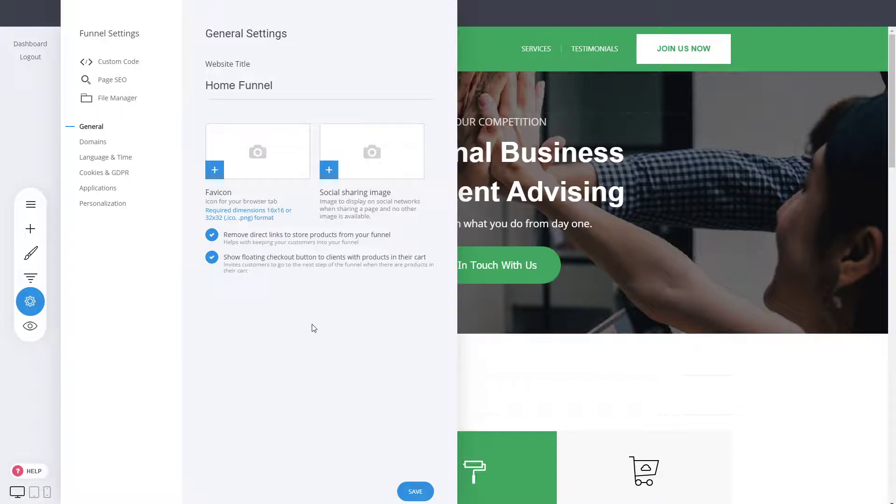
mouse_move(666, 139)
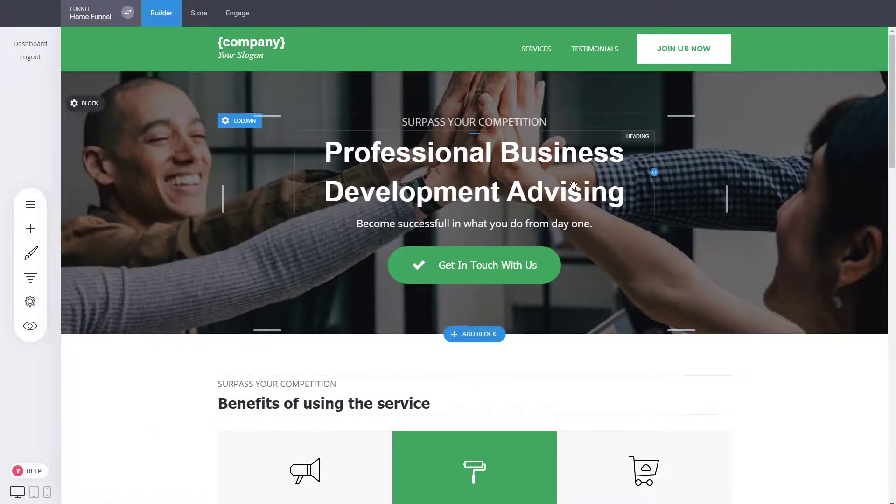
left_click(473, 191)
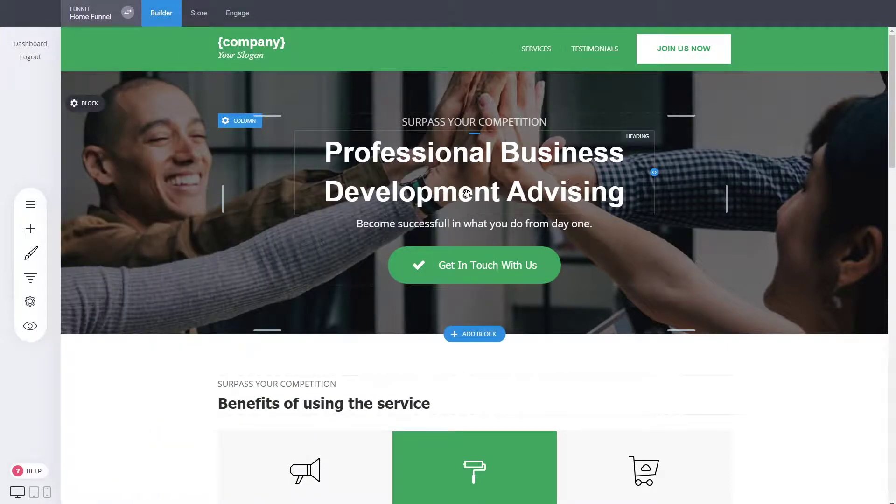
mouse_move(487, 213)
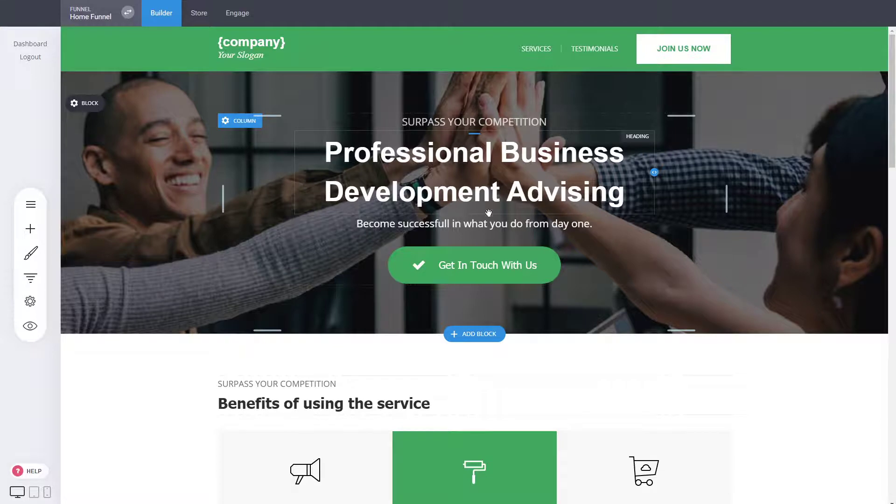
mouse_move(788, 269)
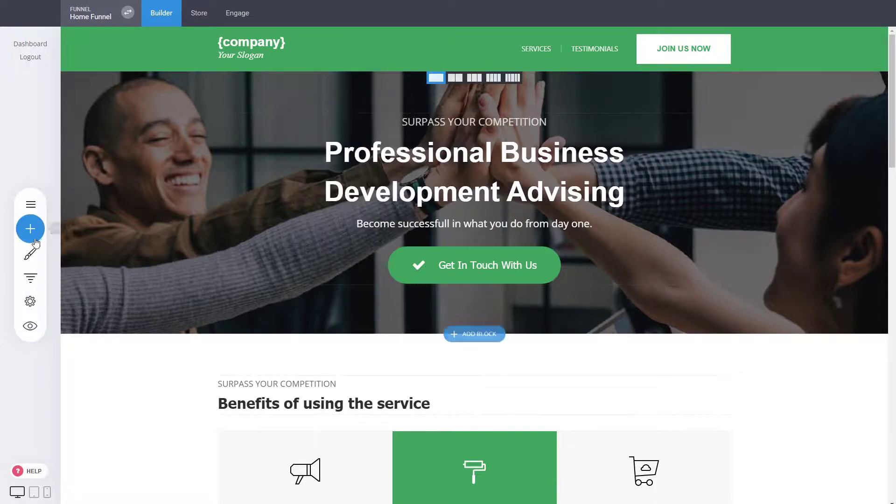
left_click(30, 228)
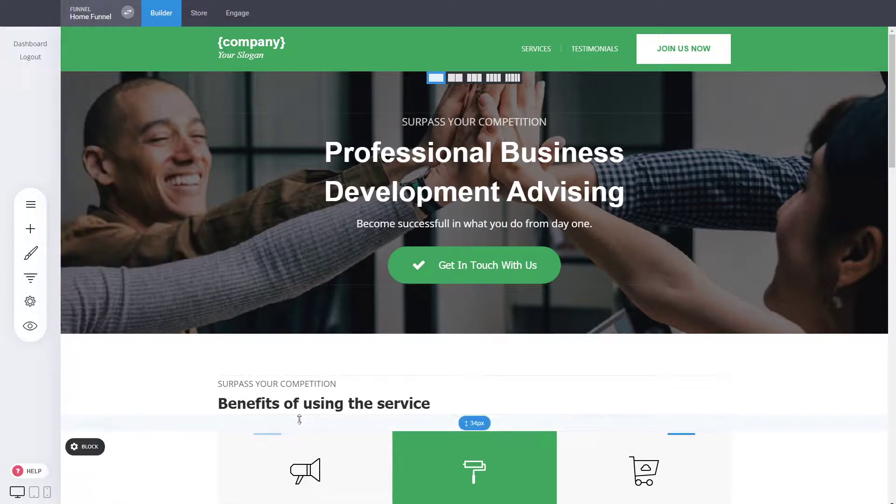
scroll("down", 3)
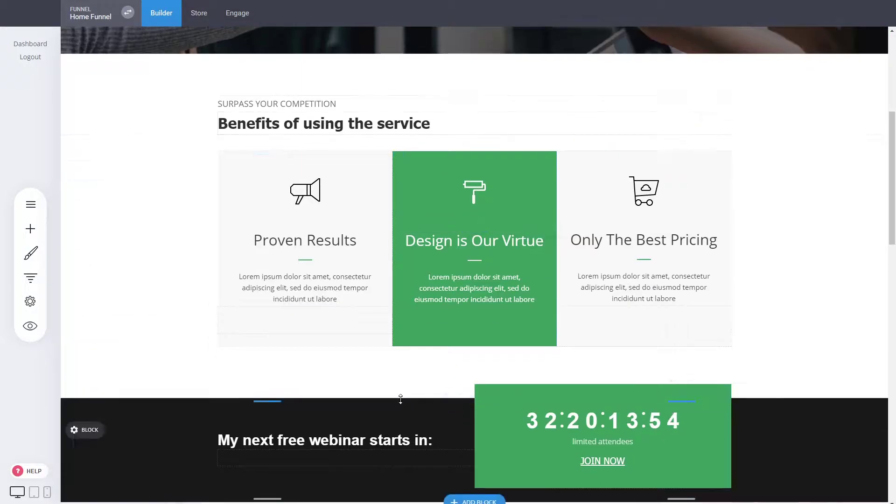
scroll("down", 3)
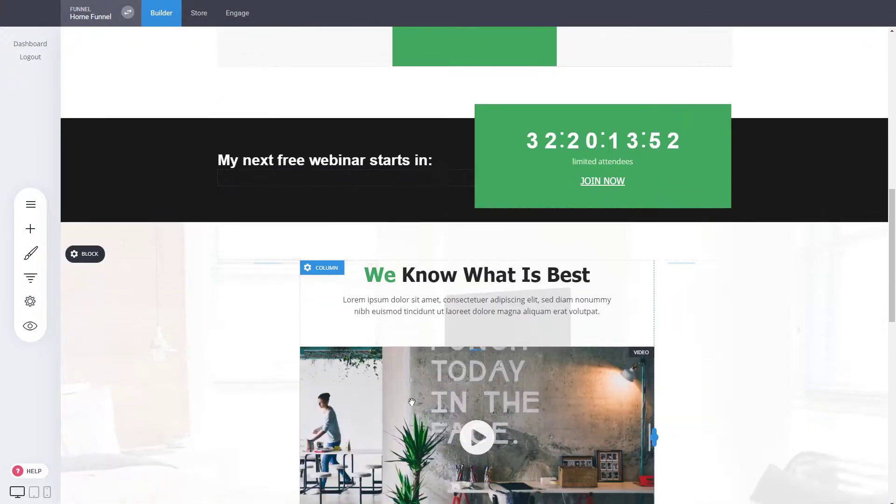
scroll("up", 3)
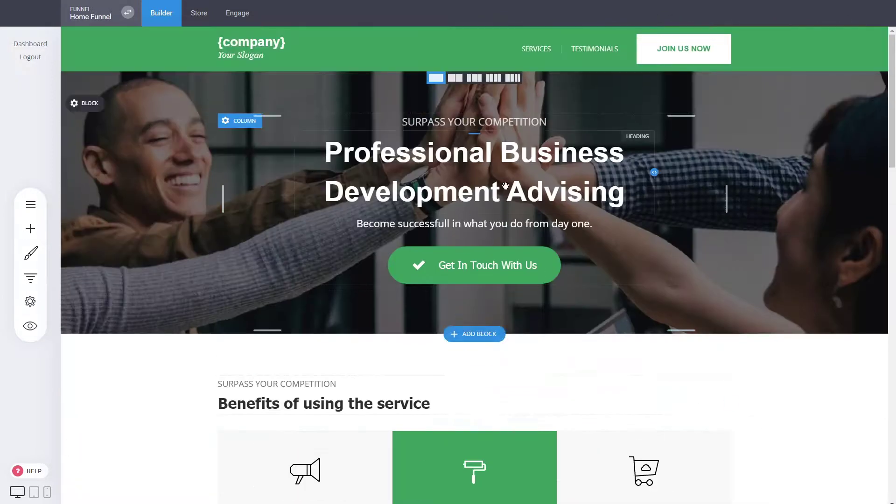
left_click(473, 172)
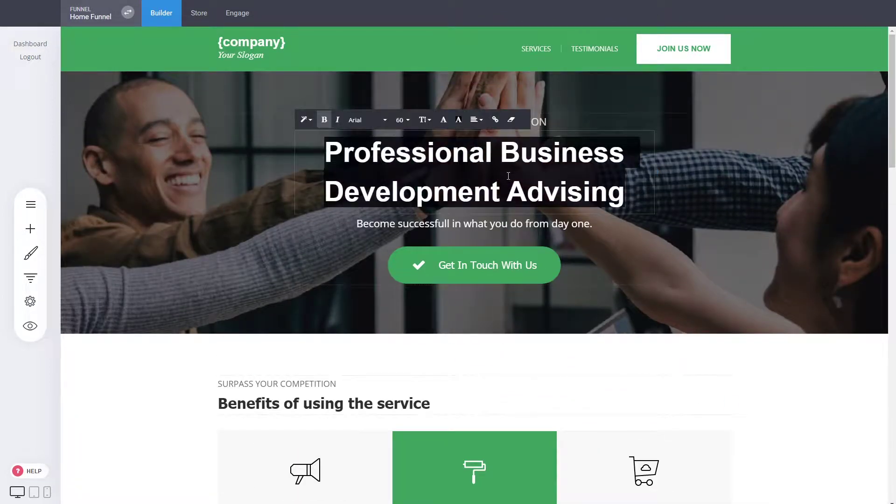
left_click(424, 119)
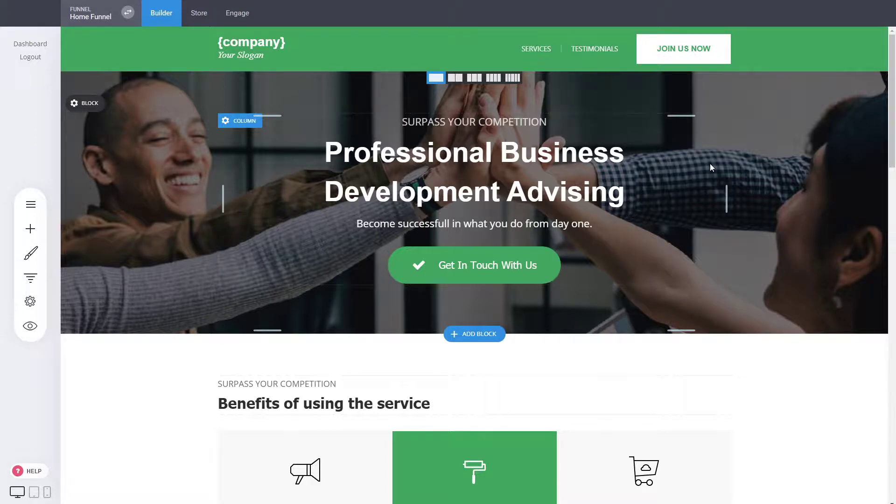
mouse_move(706, 170)
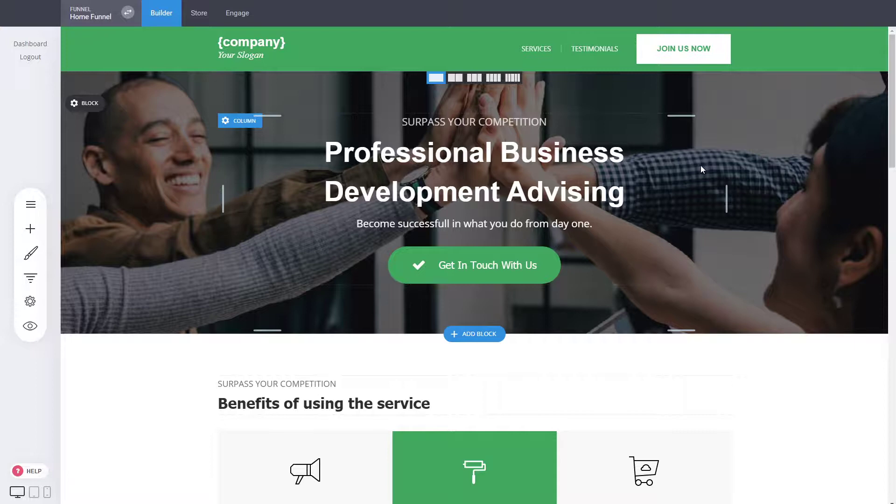
scroll("down", 3)
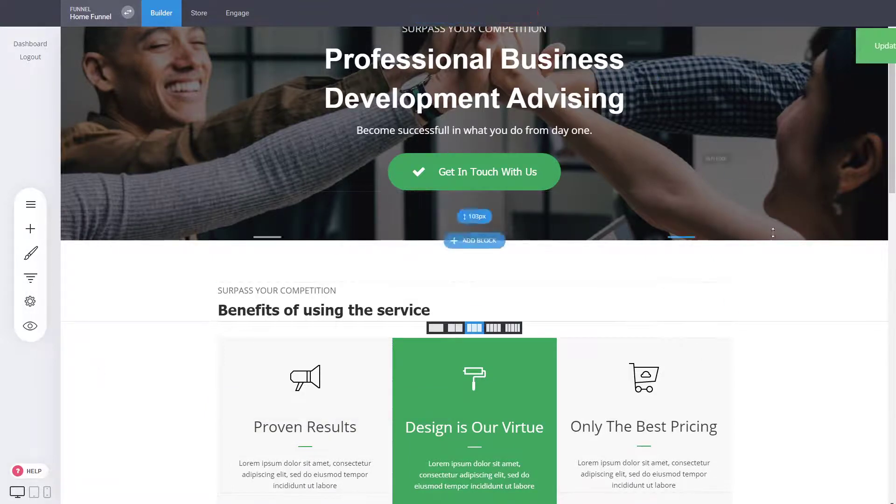
left_click(882, 45)
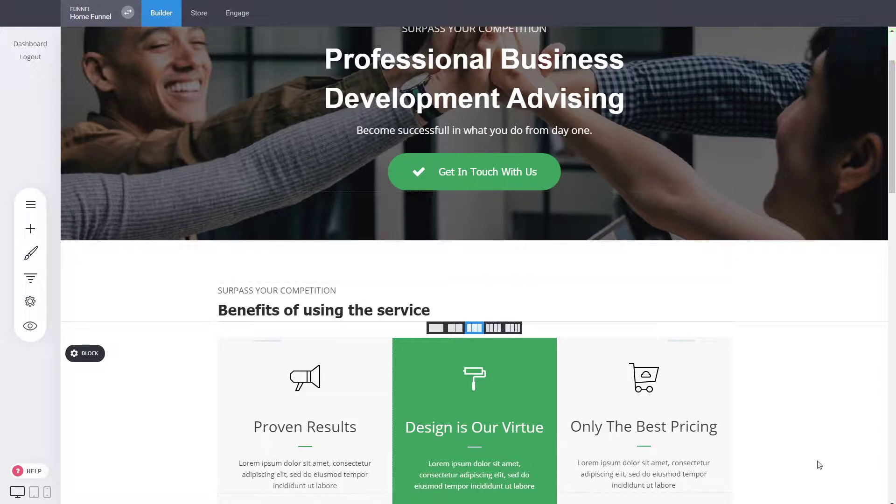
scroll("down", 3)
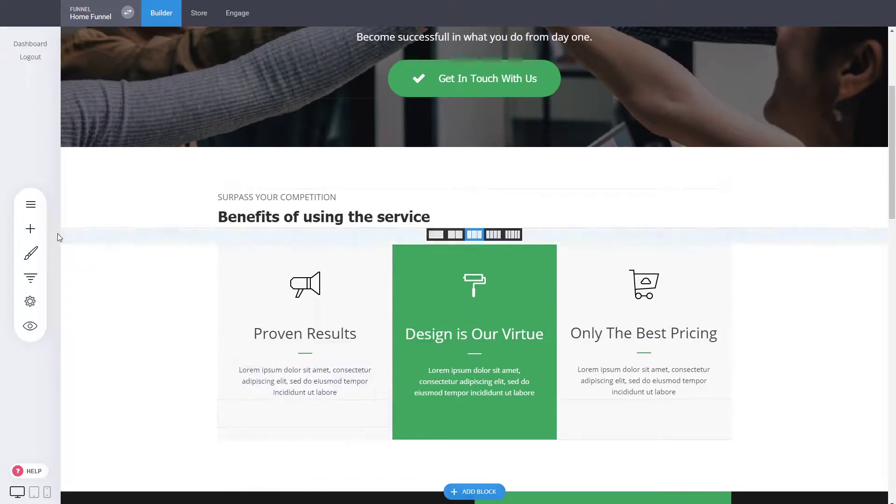
left_click(29, 229)
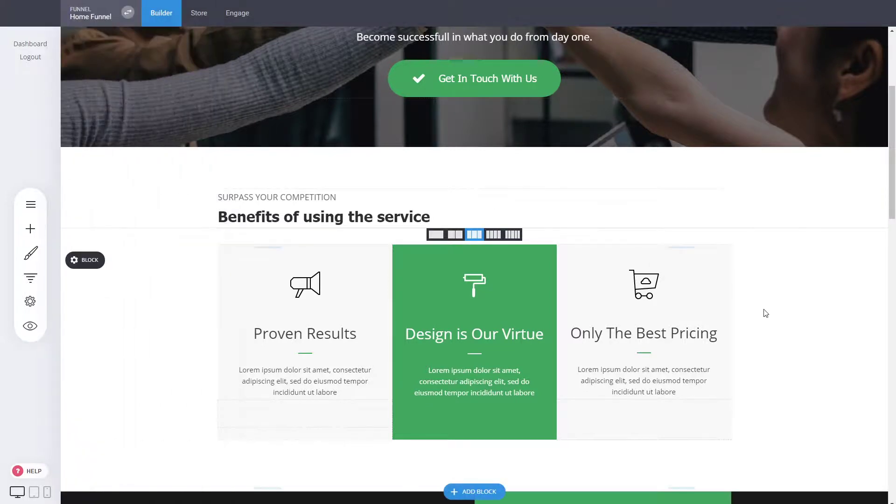
scroll("down", 3)
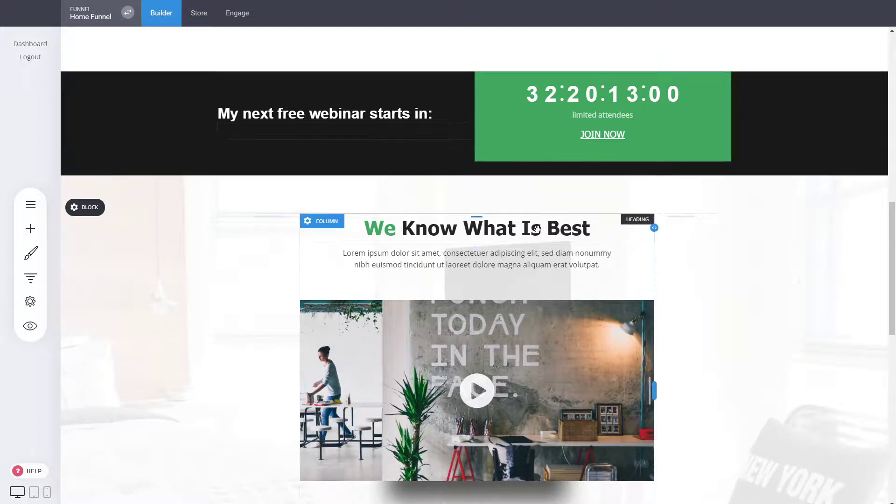
scroll("down", 3)
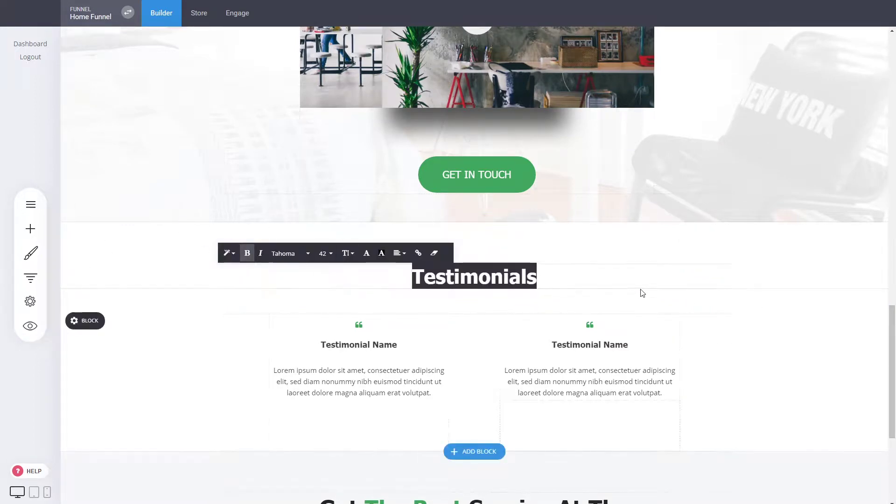
scroll("up", 3)
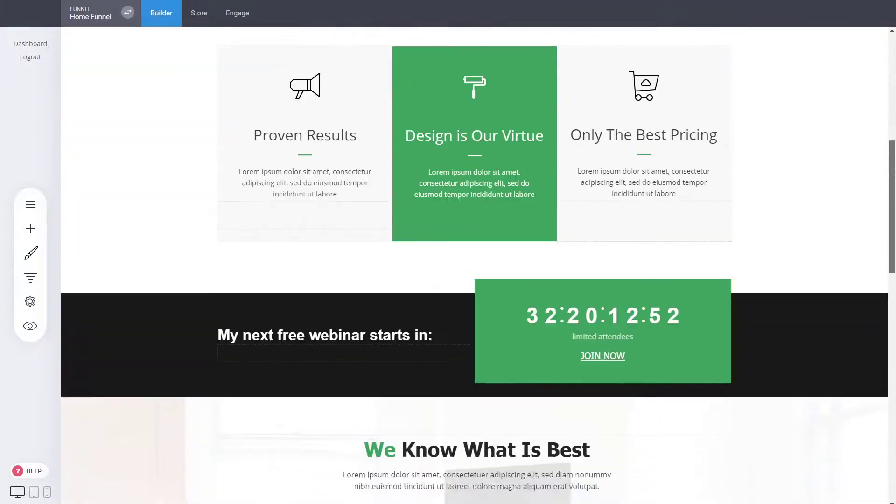
scroll("up", 3)
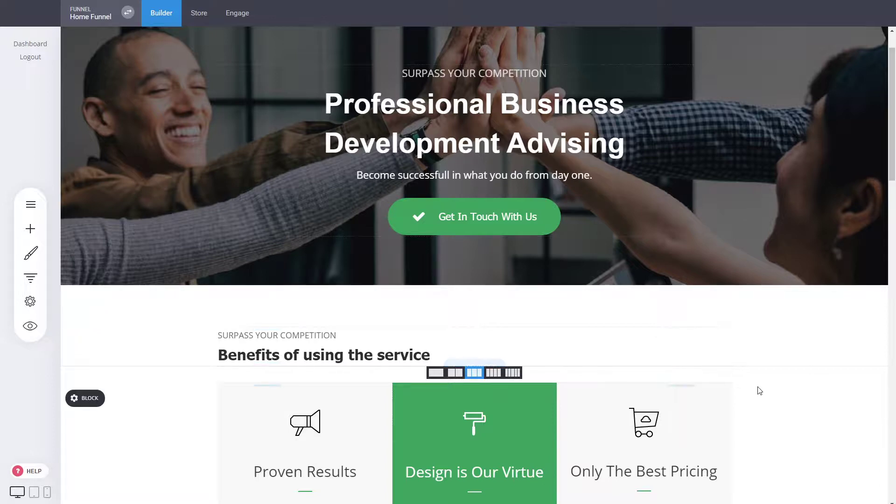
scroll("down", 3)
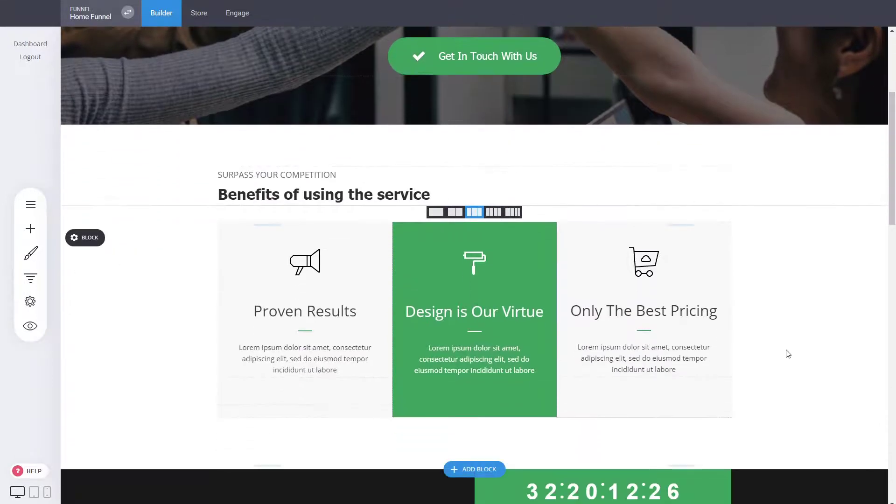
scroll("down", 3)
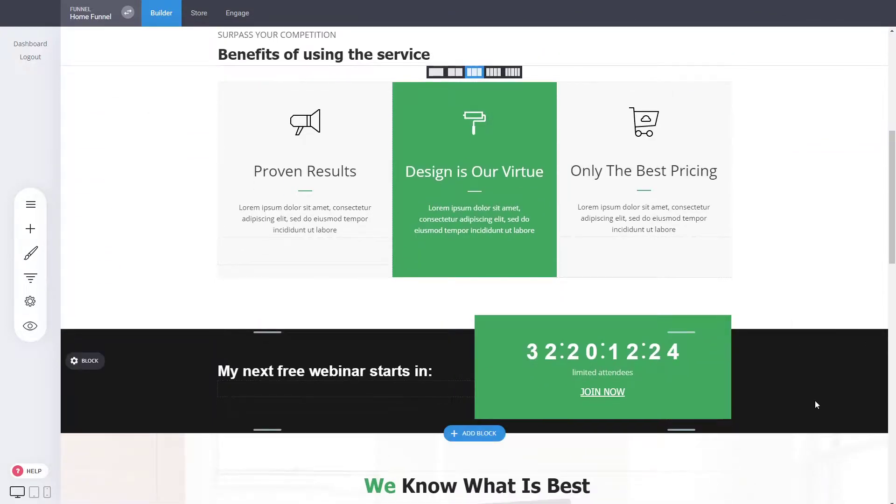
scroll("up", 3)
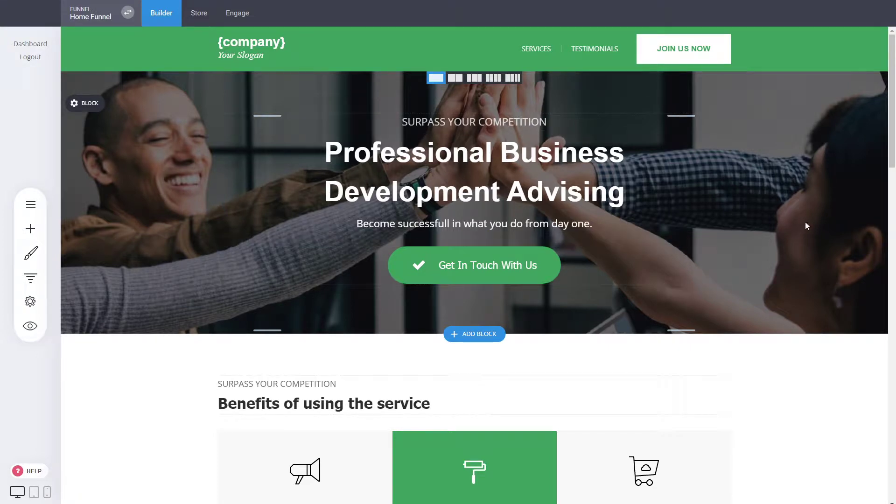
mouse_move(822, 212)
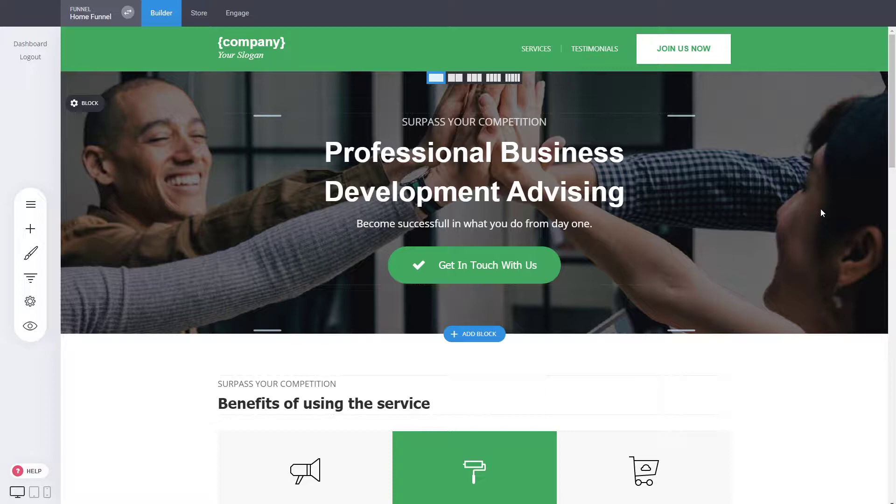
scroll("down", 3)
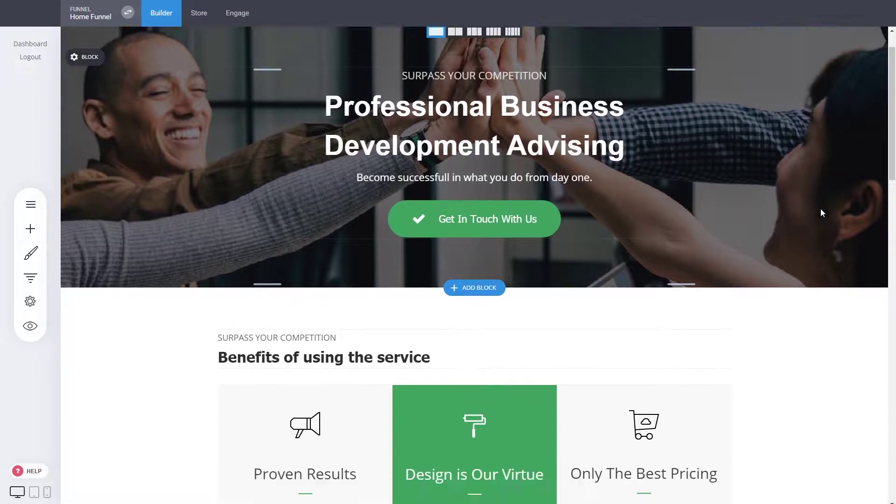
scroll("down", 3)
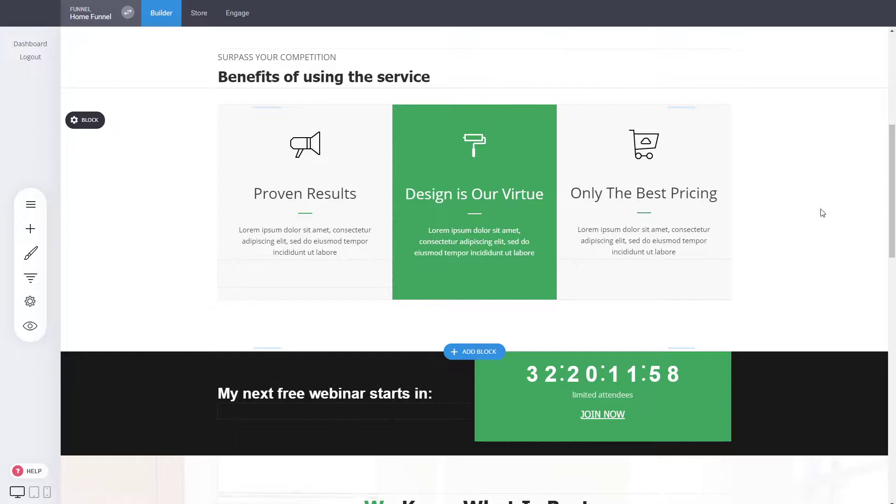
scroll("up", 3)
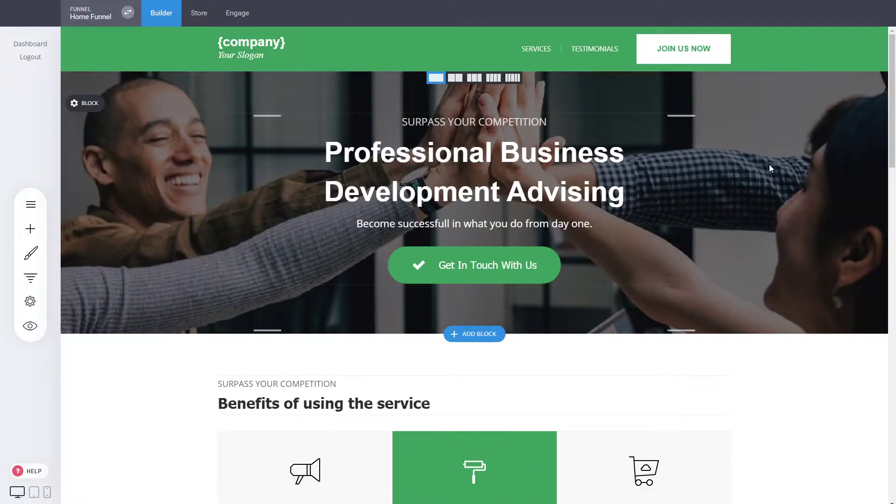
mouse_move(779, 218)
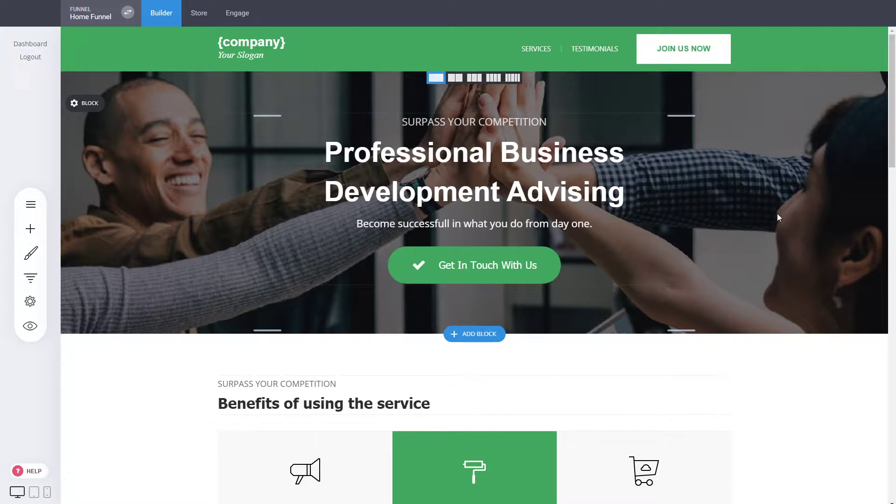
mouse_move(793, 254)
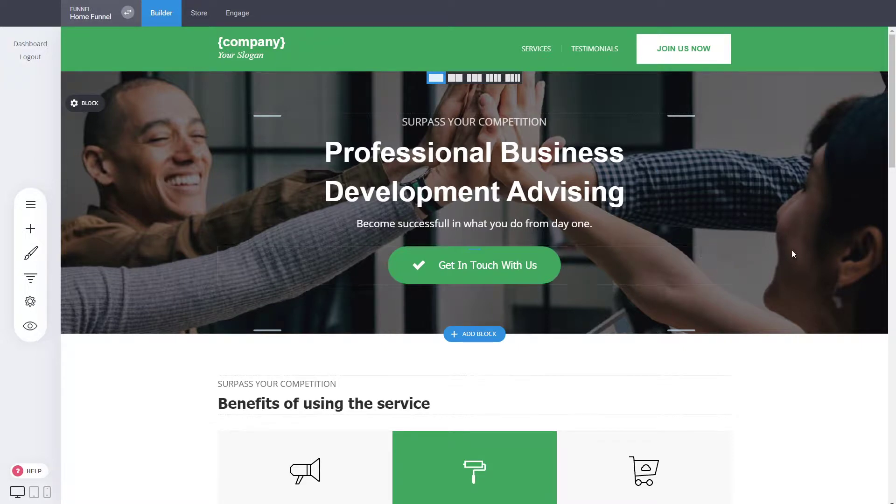
scroll("down", 3)
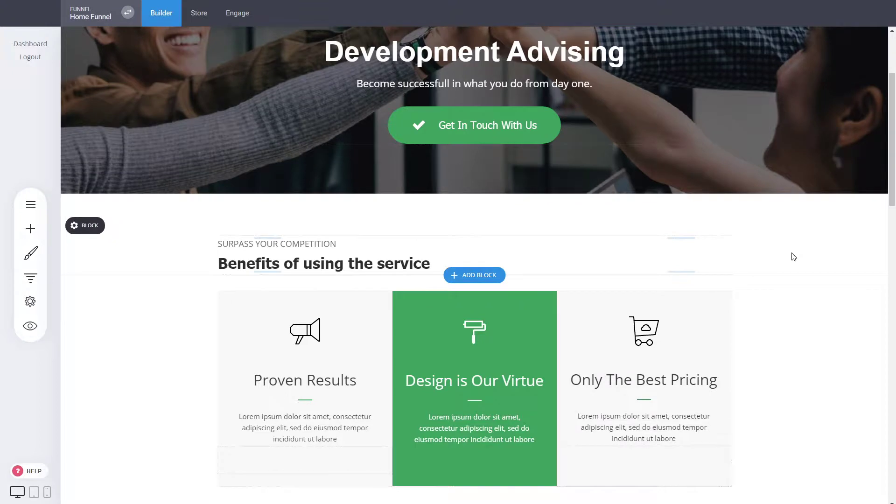
scroll("down", 3)
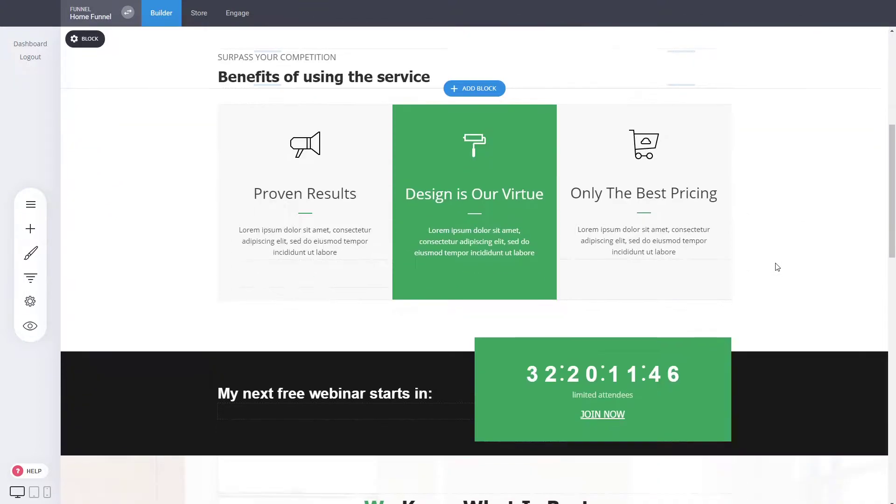
scroll("down", 3)
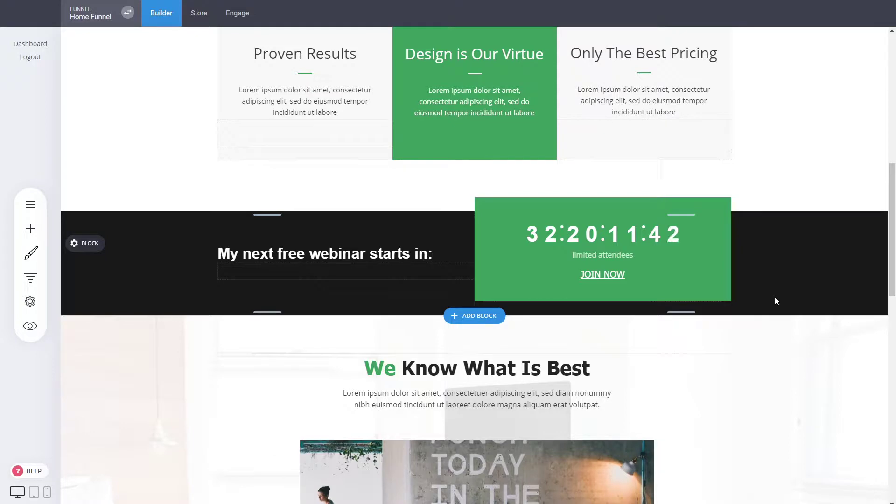
scroll("down", 3)
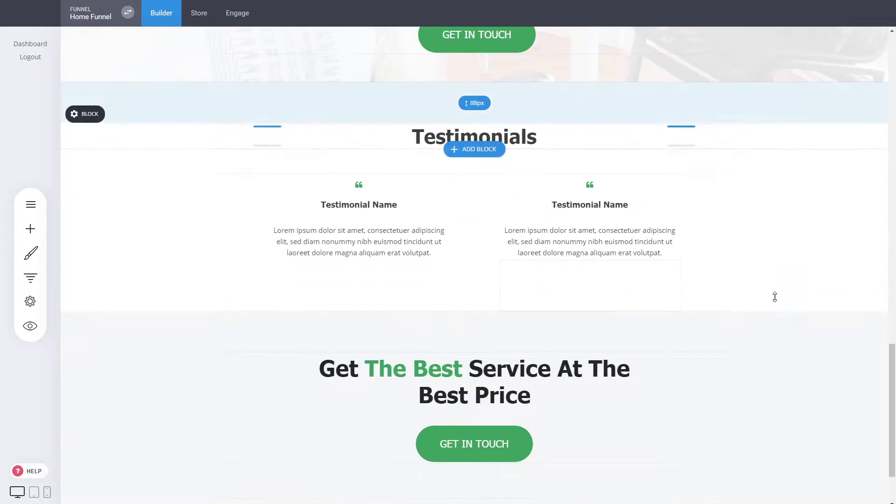
scroll("up", 3)
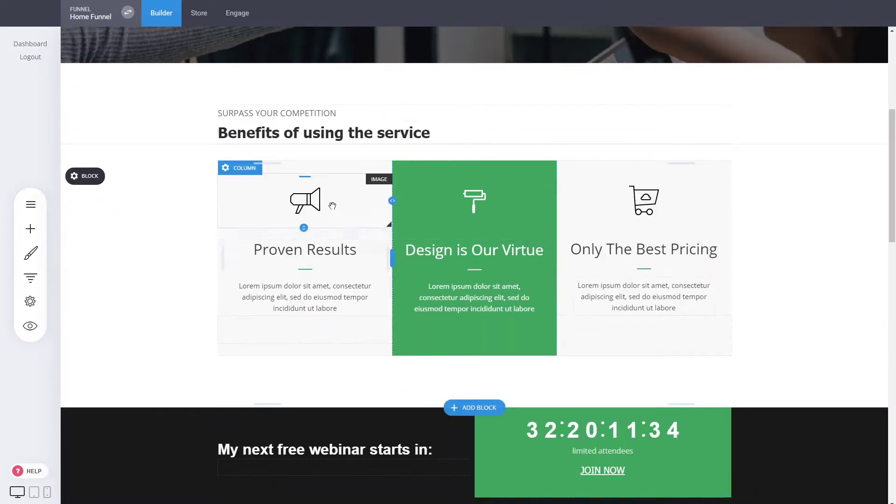
left_click(305, 200)
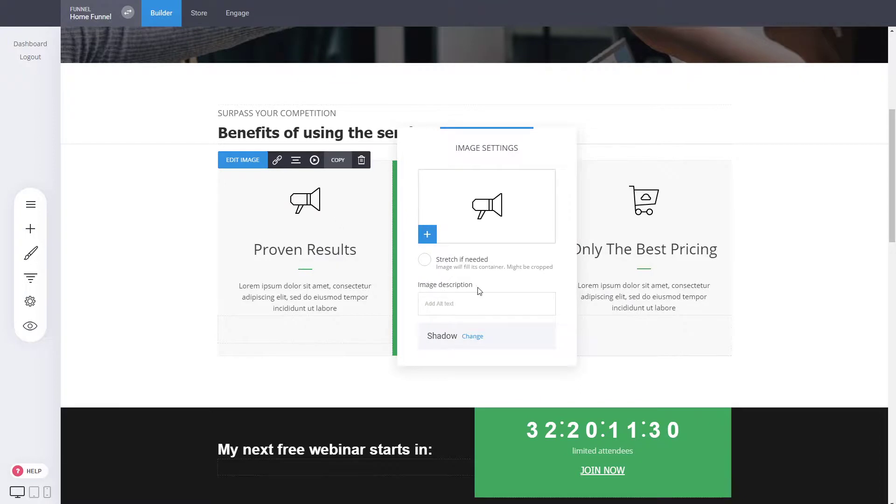
left_click(487, 304)
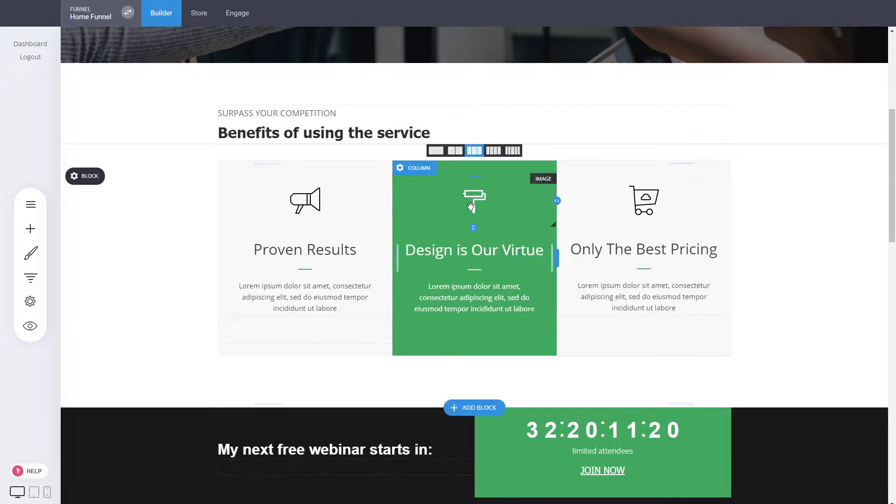
left_click(474, 201)
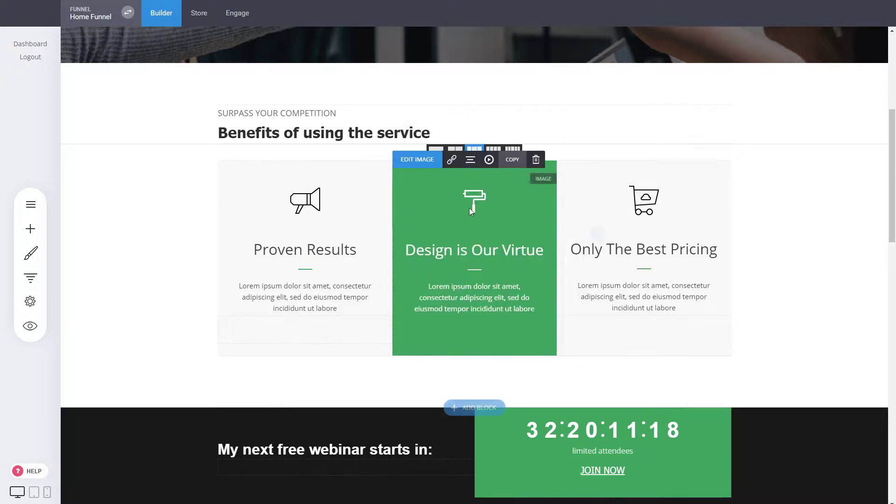
left_click(802, 217)
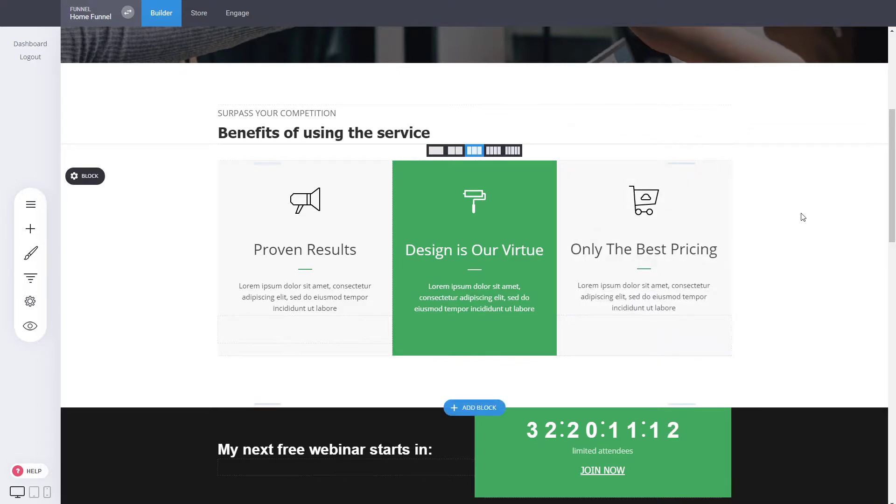
scroll("up", 3)
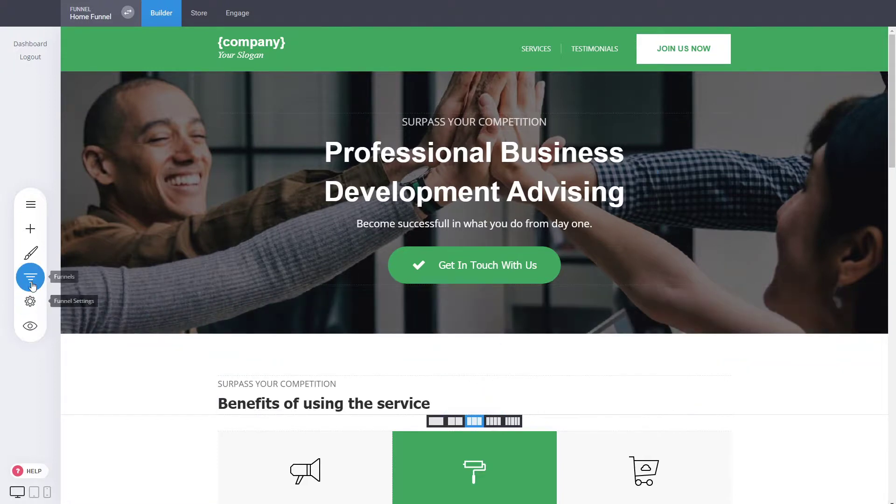
From the Home Funnel steps list, view the Landing Page step's settings and cancel unchanged
left_click(30, 277)
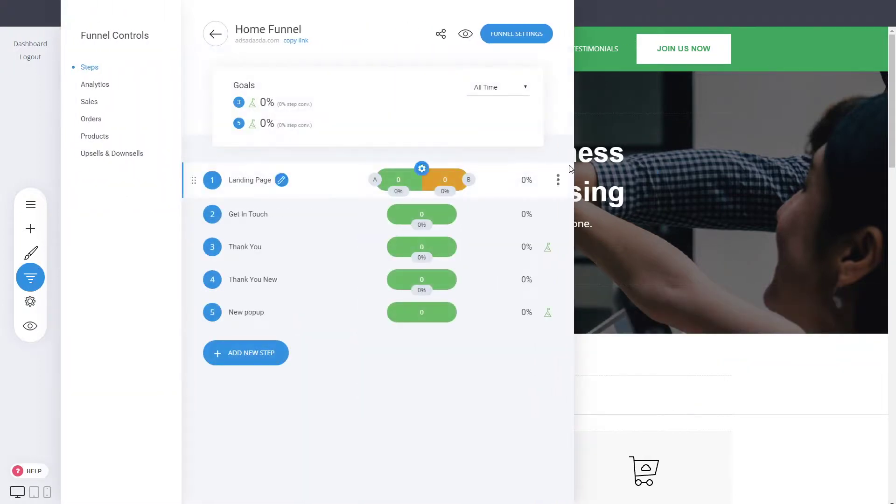
left_click(558, 181)
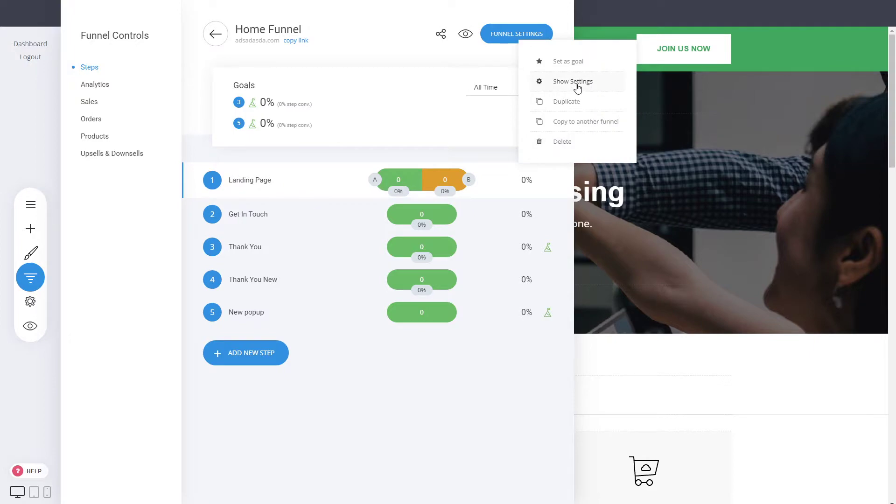
left_click(572, 82)
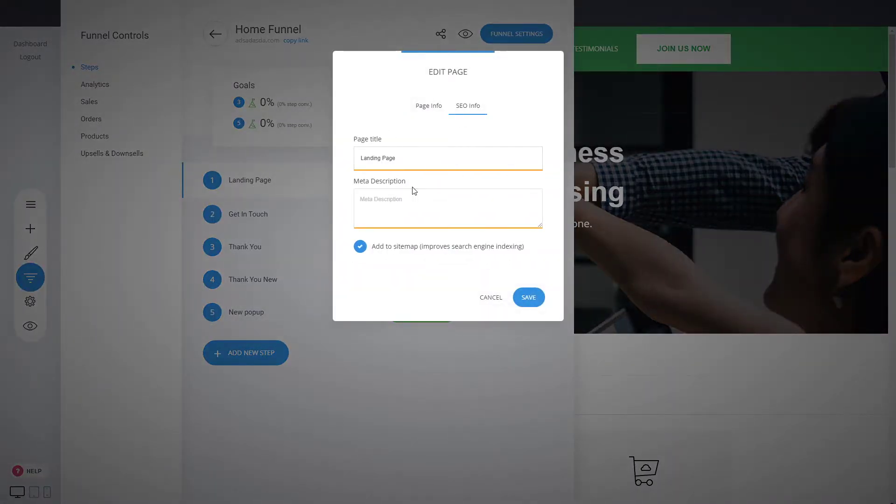
left_click(490, 297)
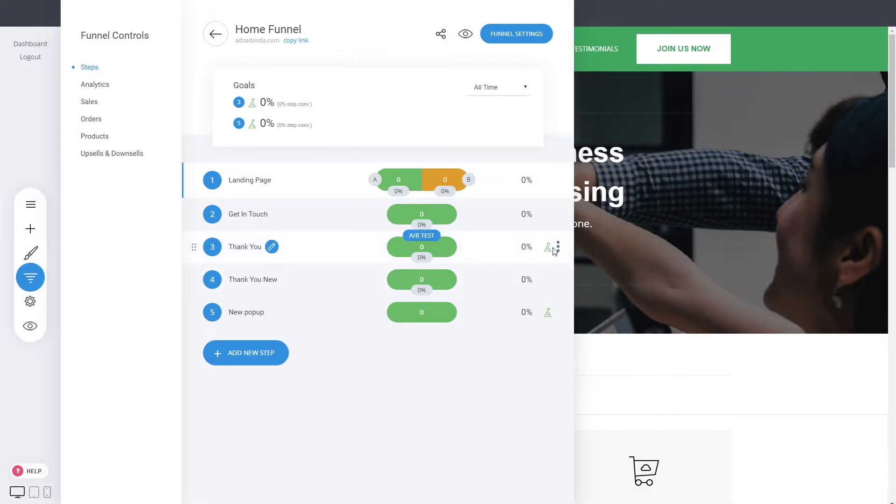
View the Thank You step's SEO Info and cancel unchanged, leaving the steps list showing
left_click(271, 247)
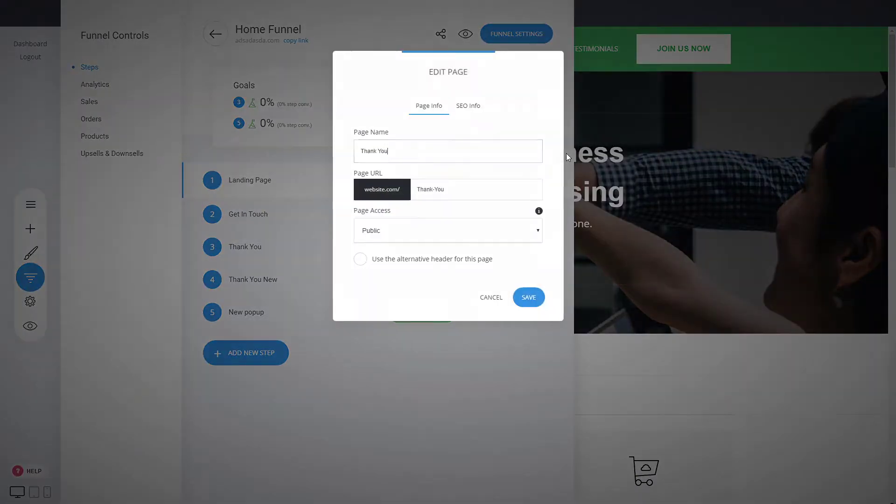
left_click(468, 106)
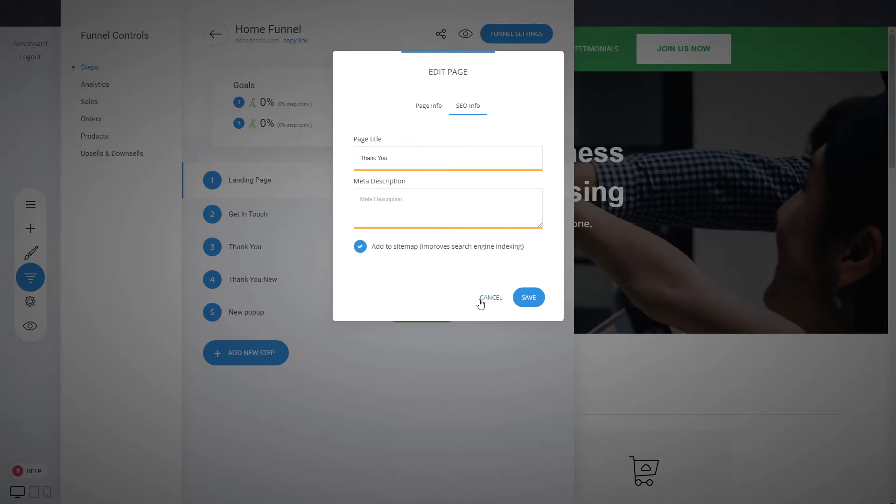
left_click(490, 297)
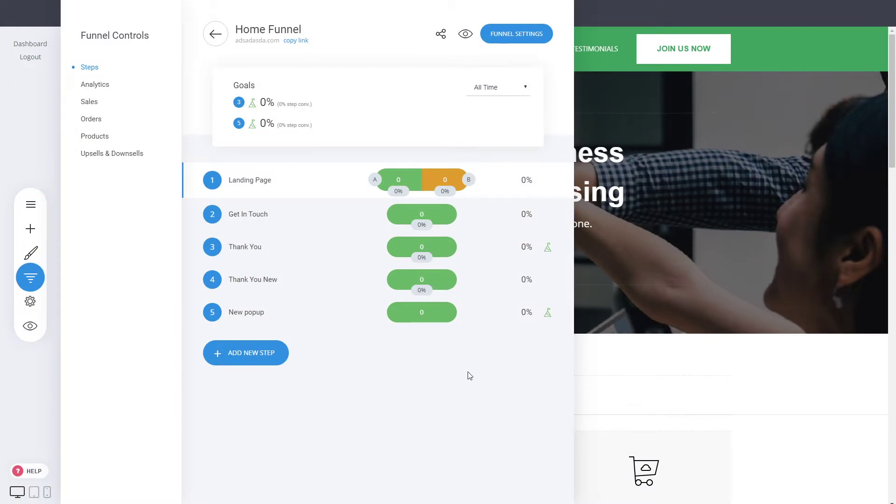
mouse_move(775, 216)
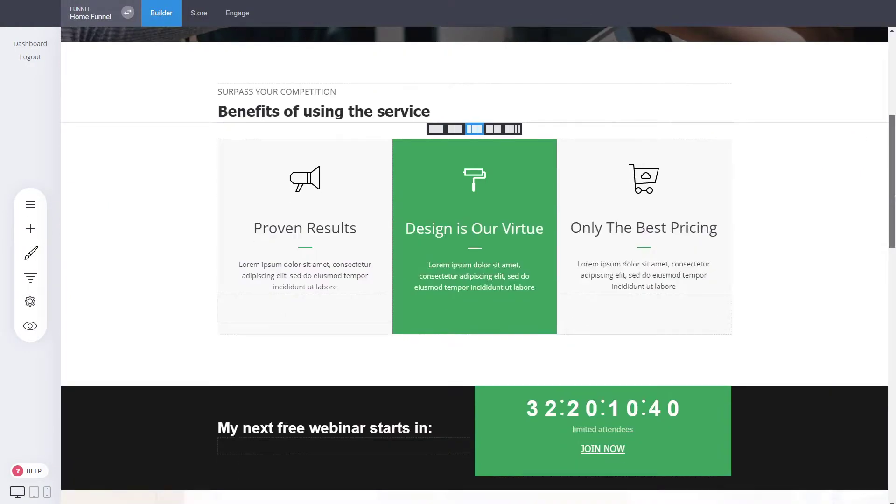
scroll("down", 3)
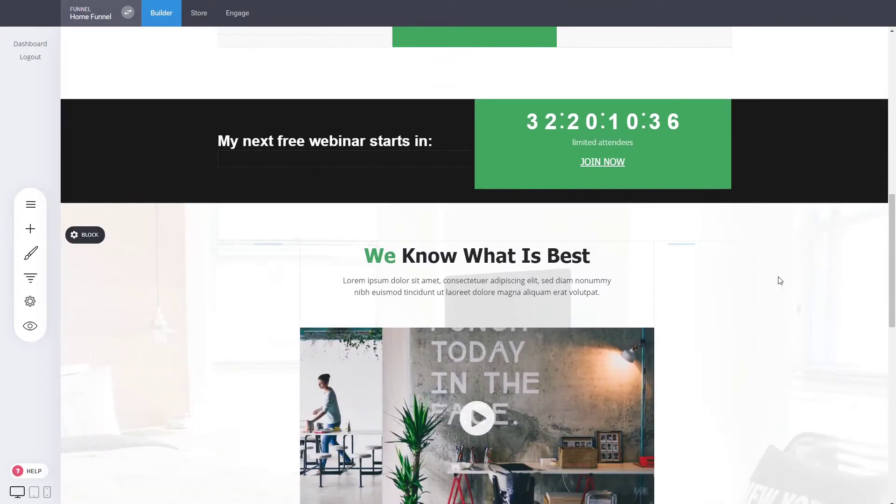
scroll("up", 3)
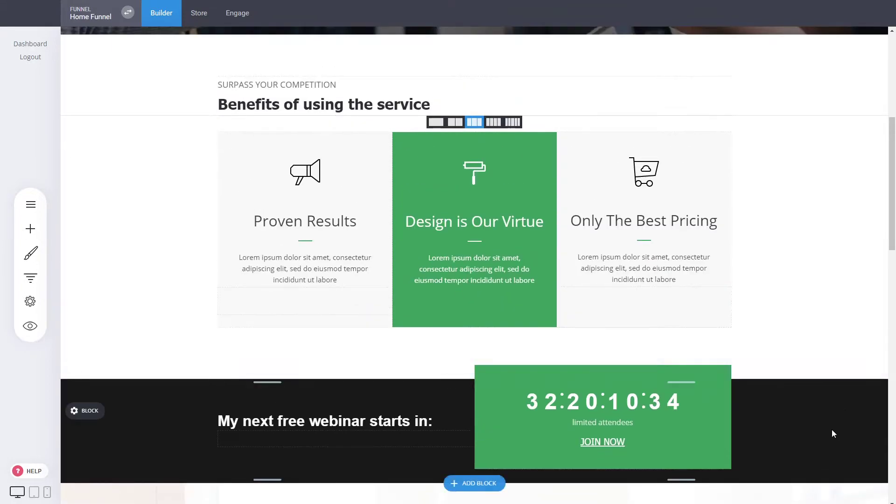
scroll("up", 3)
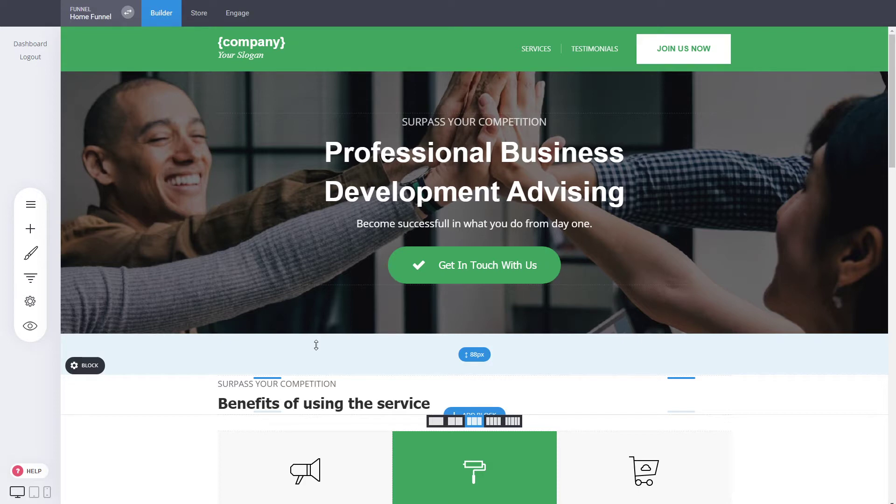
mouse_move(768, 387)
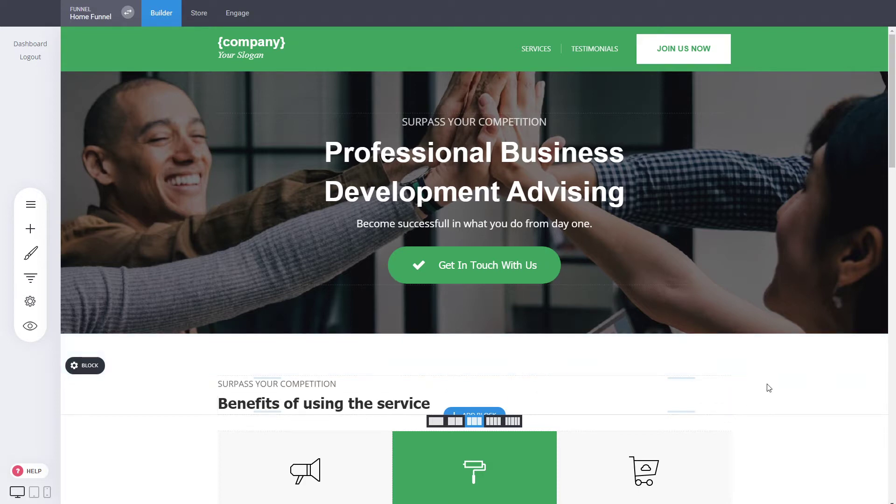
mouse_move(789, 385)
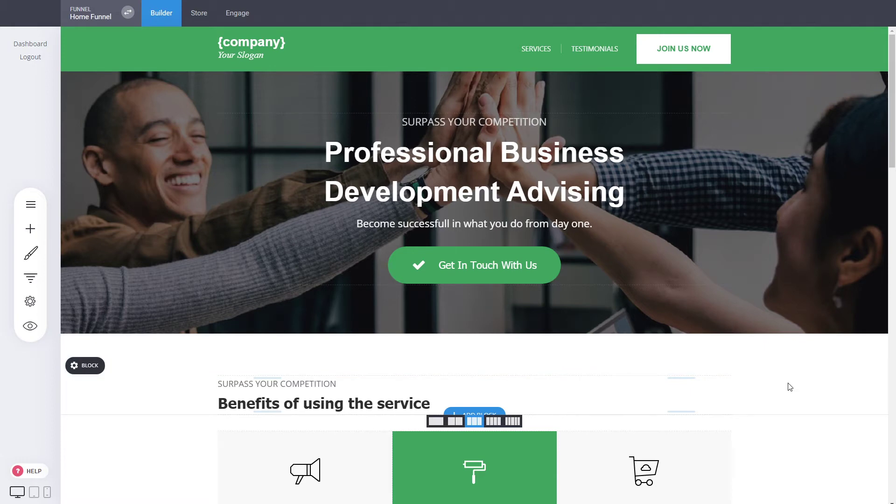
mouse_move(784, 383)
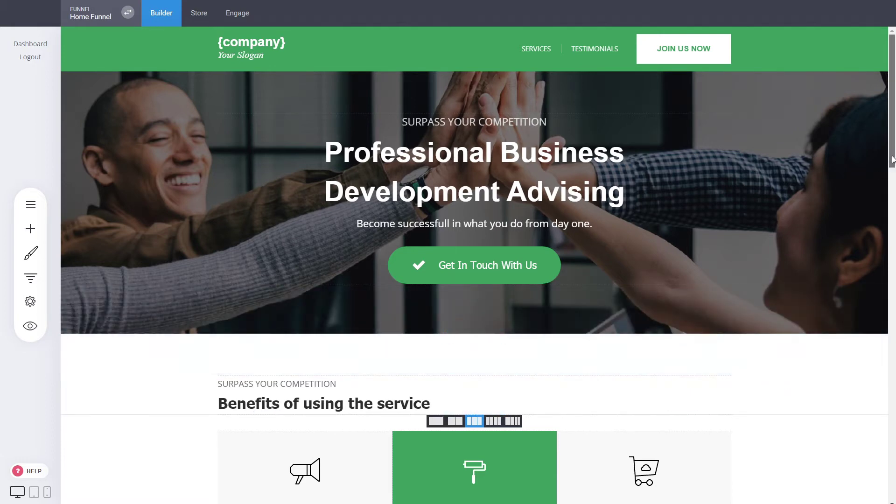
scroll("down", 3)
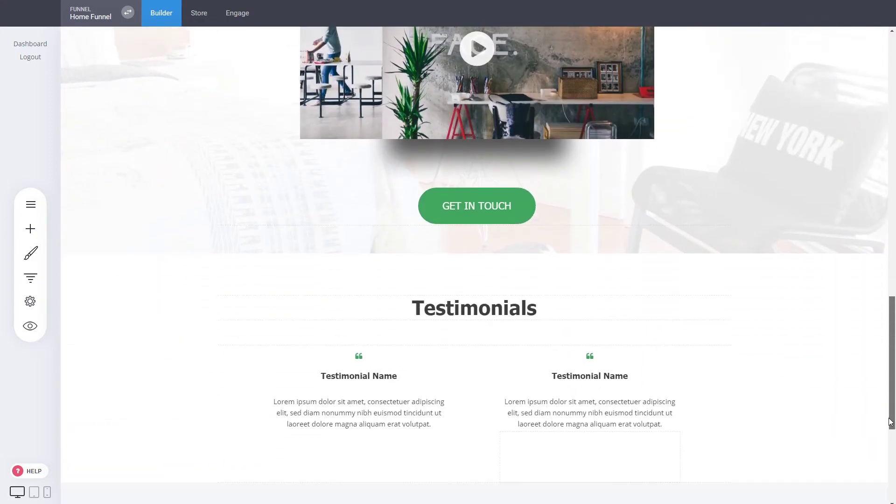
scroll("down", 3)
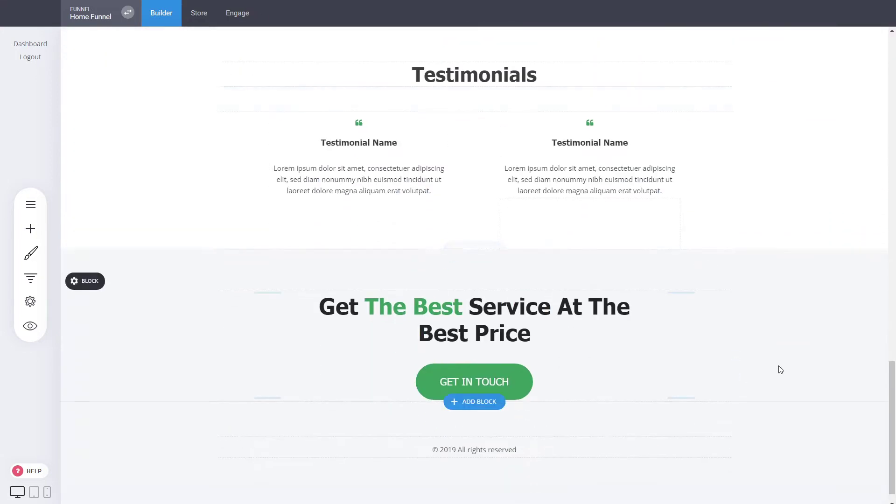
scroll("up", 3)
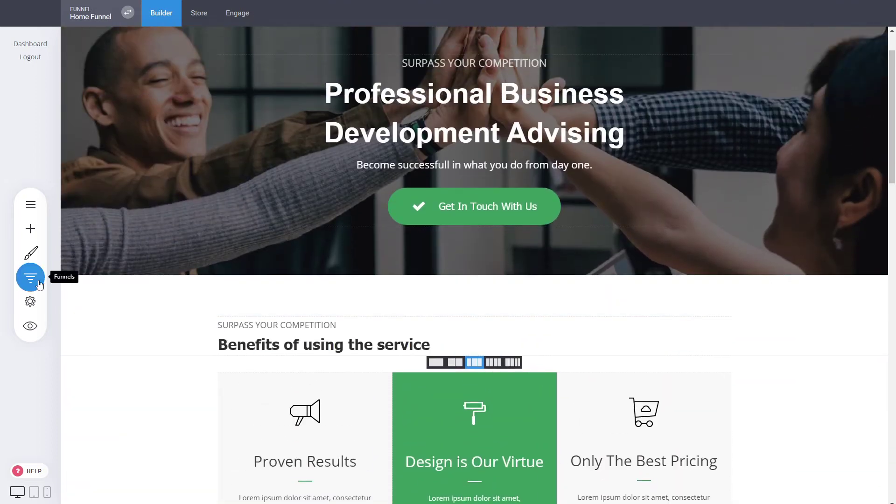
left_click(29, 279)
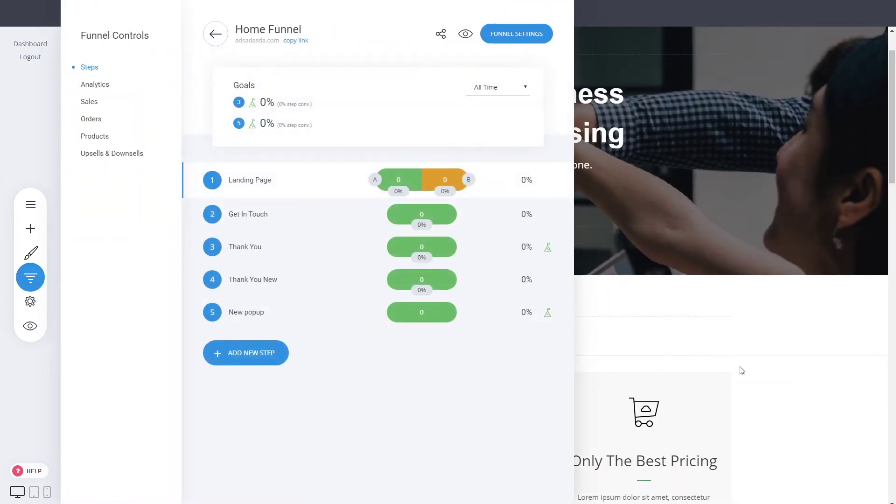
mouse_move(817, 333)
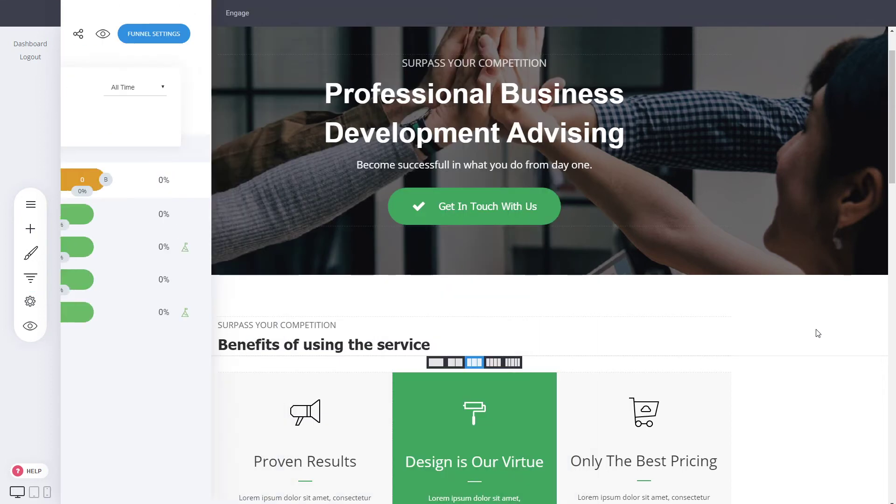
left_click(160, 12)
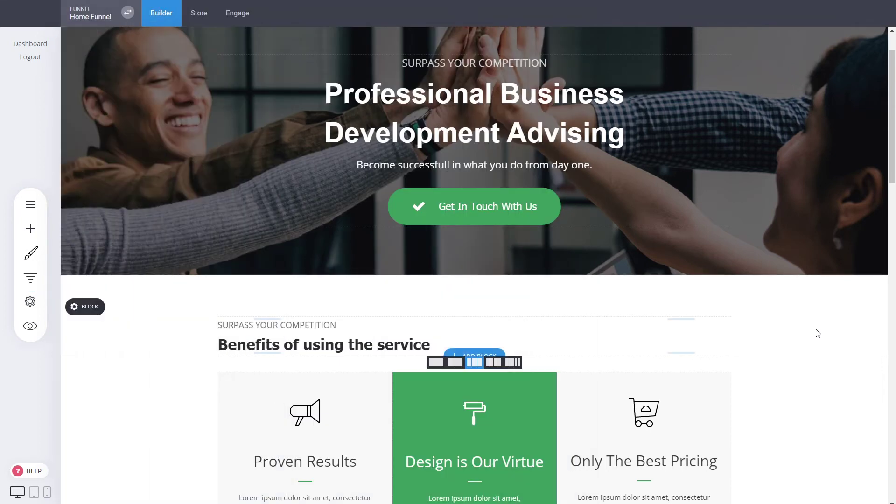